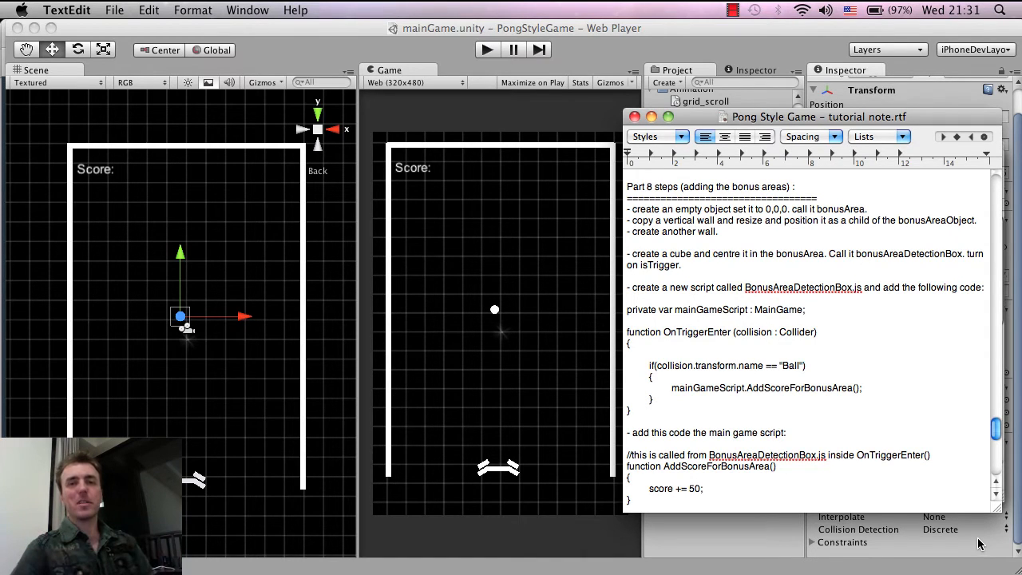
- Create a new empty GameObject in the scene and set its Position Y to 0 so it sits at the origin
click(818, 330)
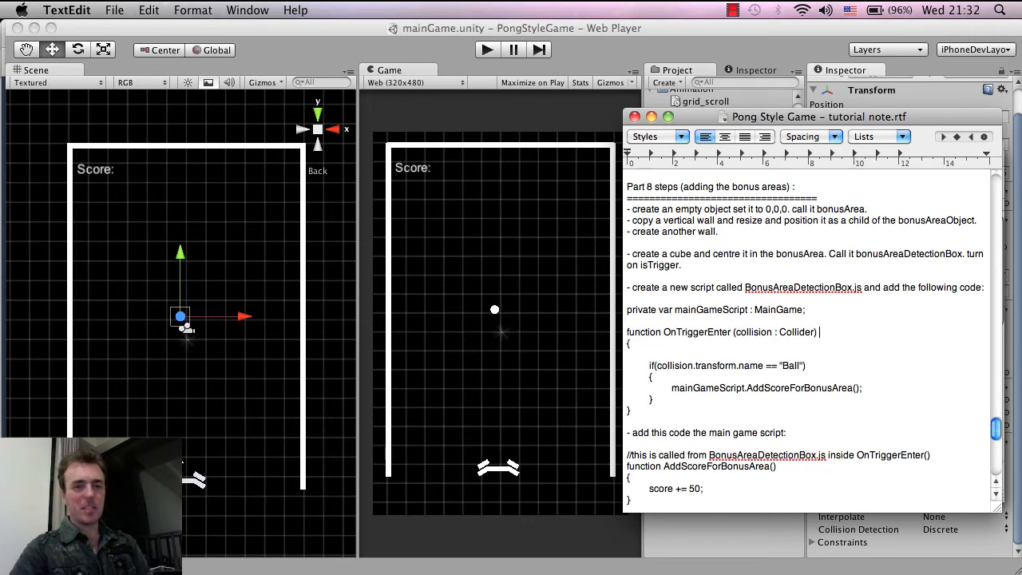
mouse_move(272, 373)
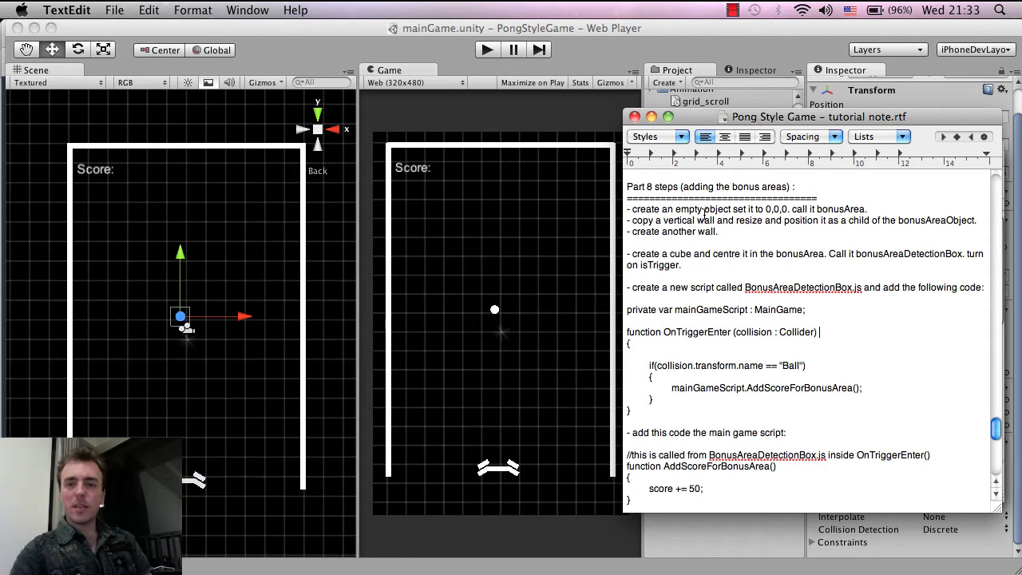
drag(701, 208, 827, 208)
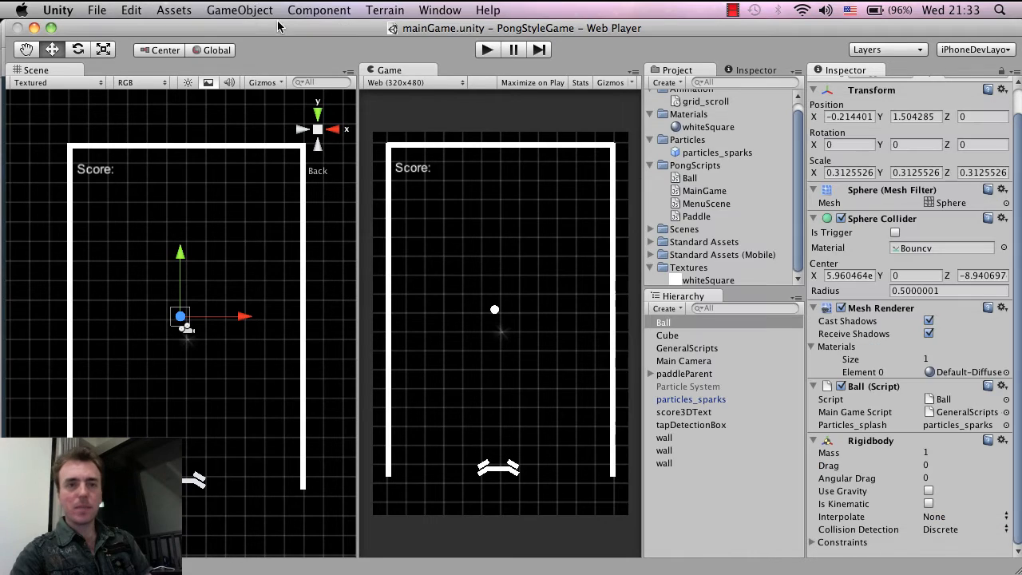
click(239, 9)
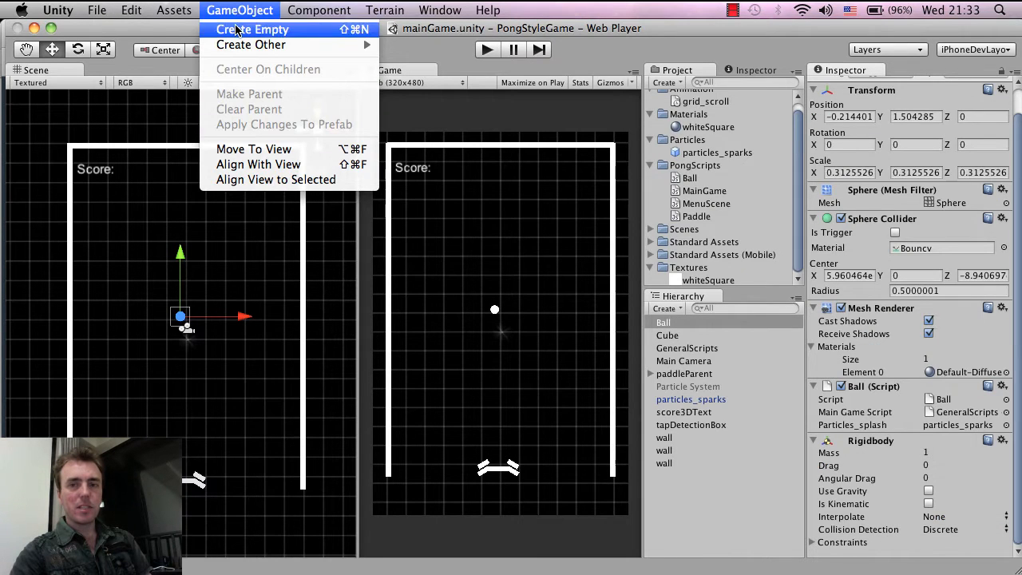
click(252, 29)
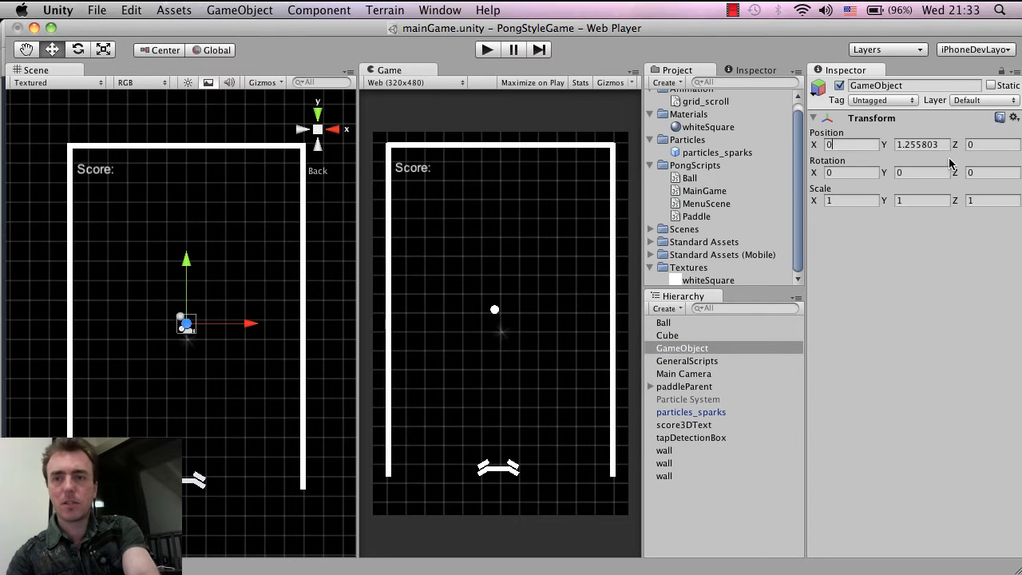
text(0)
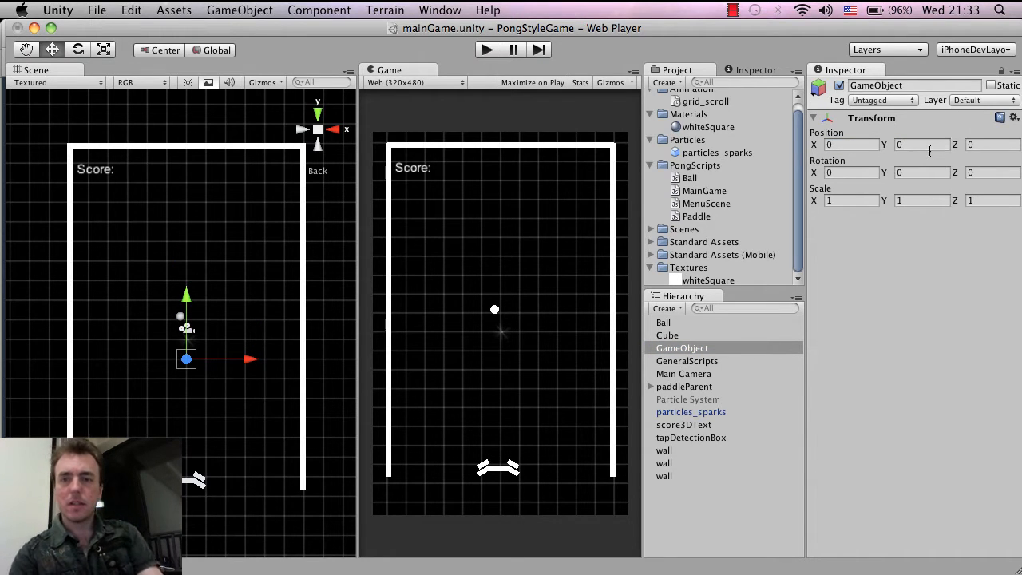
- Begin renaming the new GameObject in the Hierarchy to bonusAreaObject
click(682, 348)
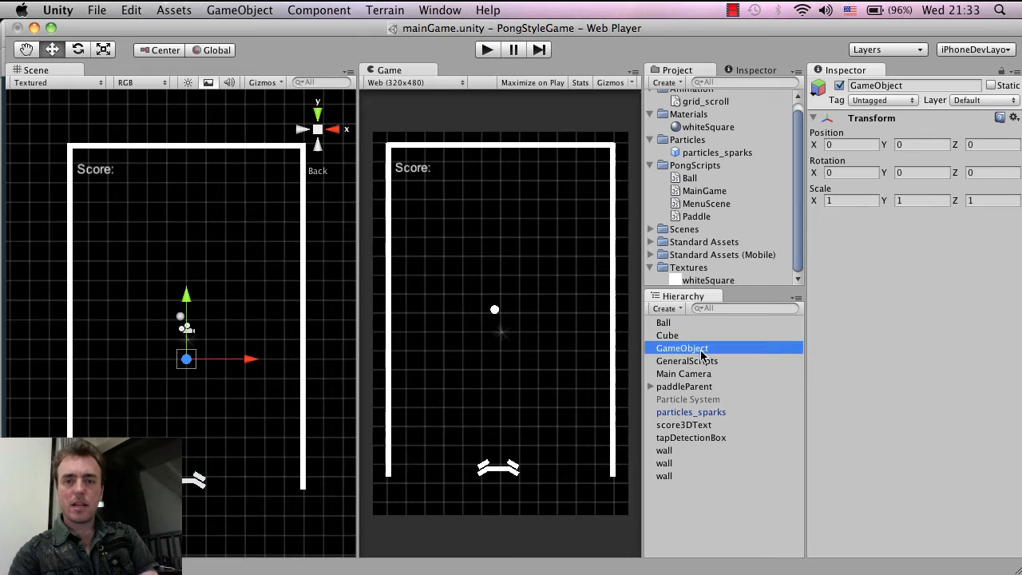
double_click(682, 348)
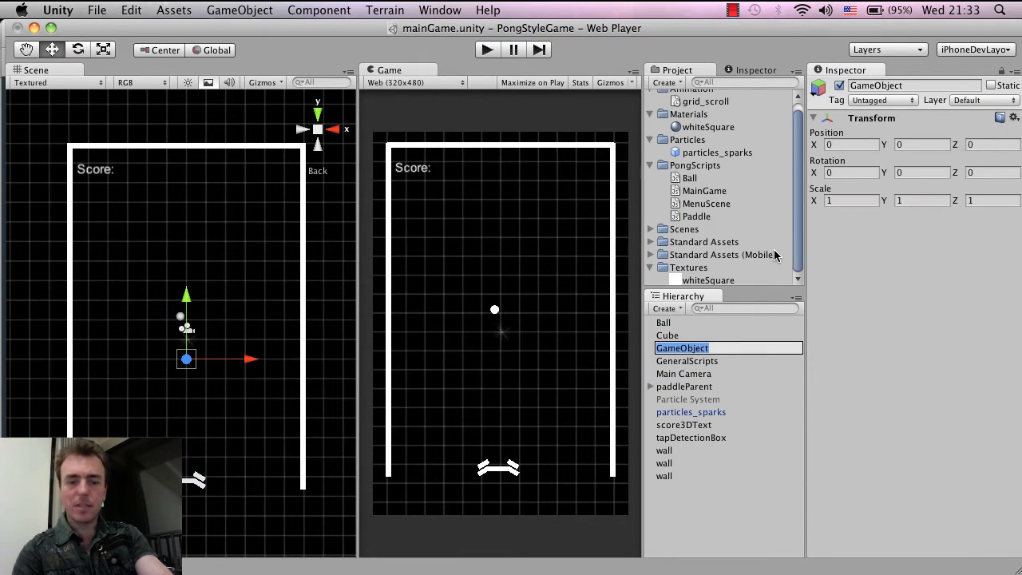
text(bonusAre)
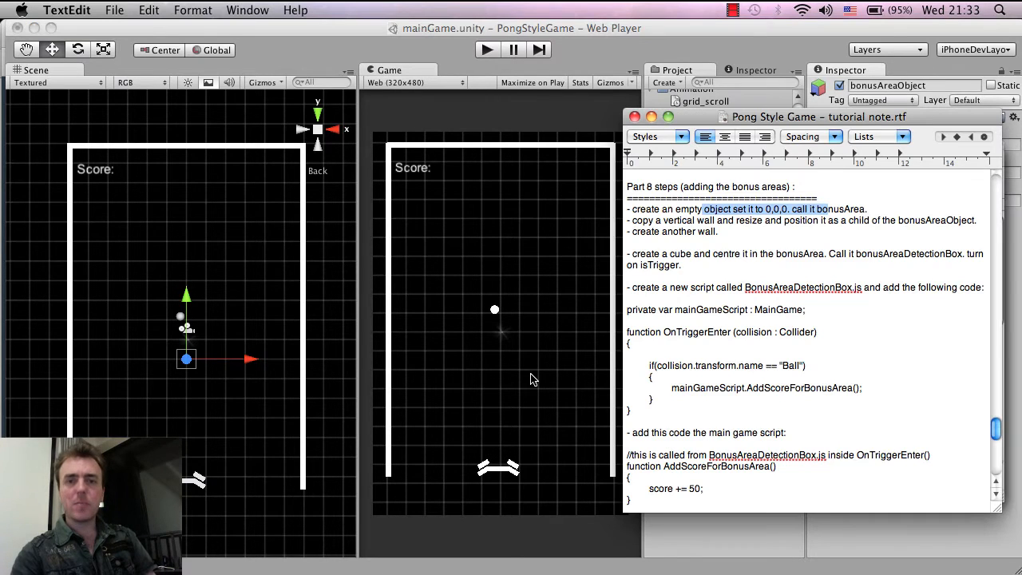
mouse_move(259, 348)
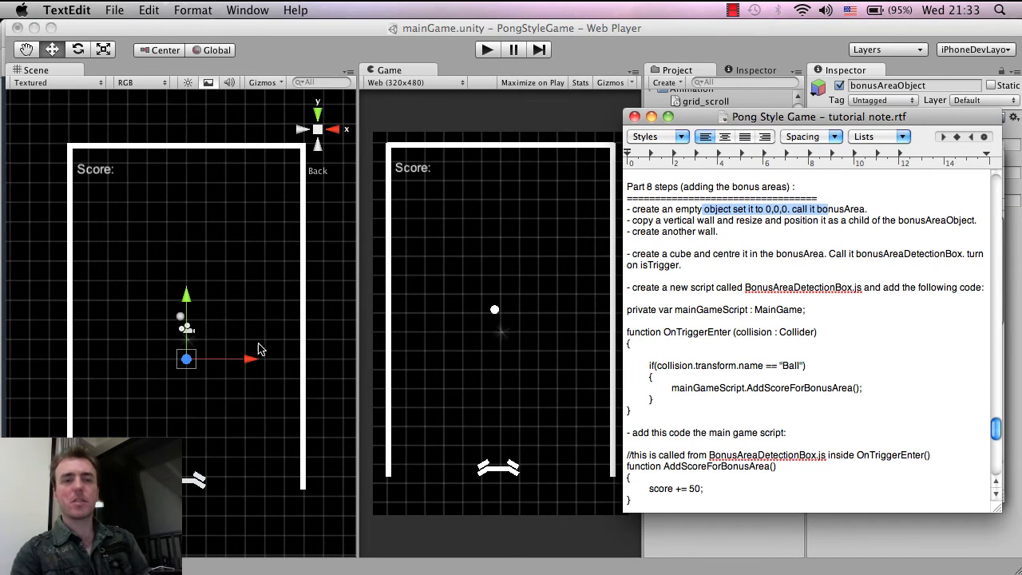
mouse_move(252, 329)
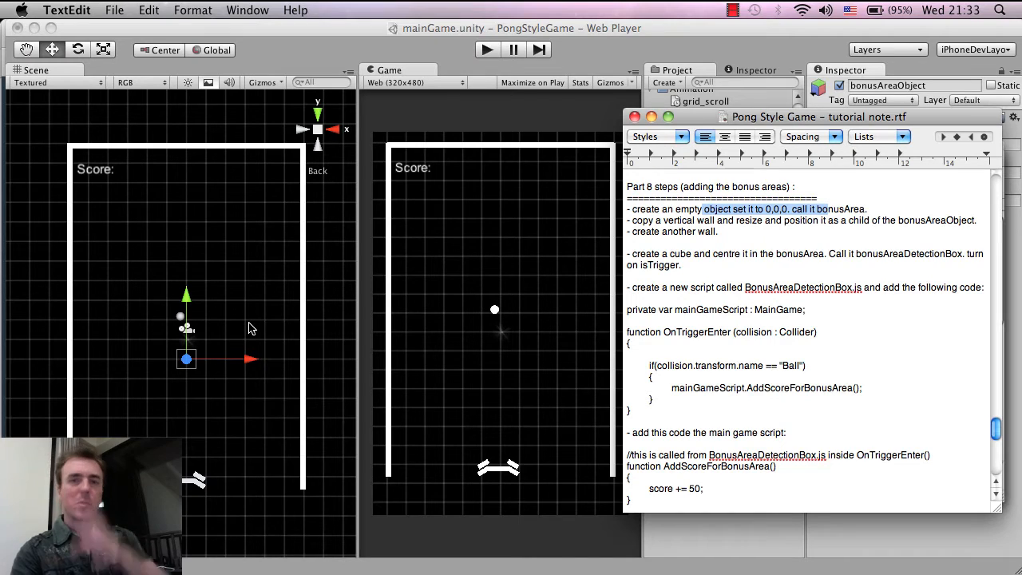
mouse_move(917, 254)
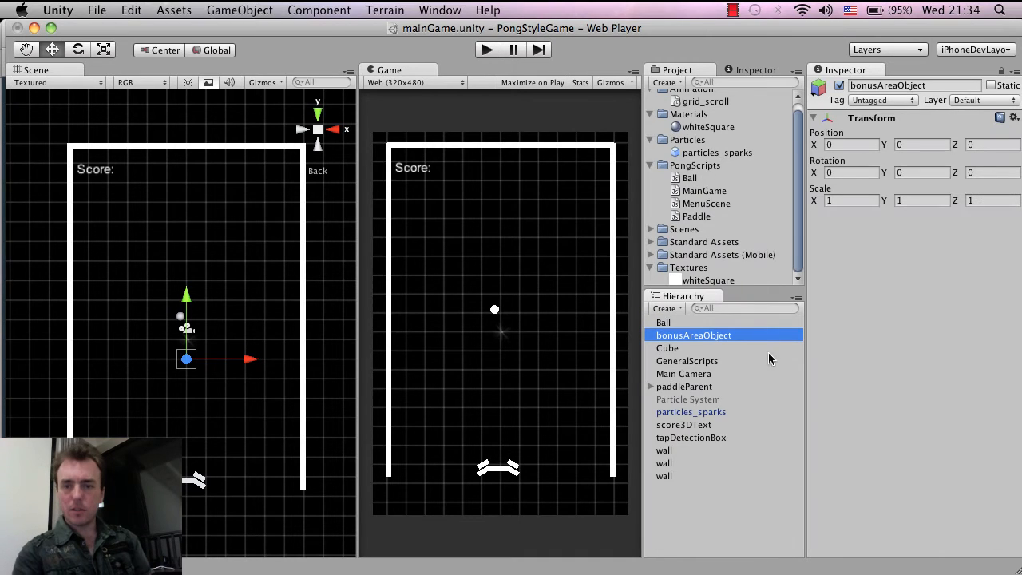
mouse_move(626, 360)
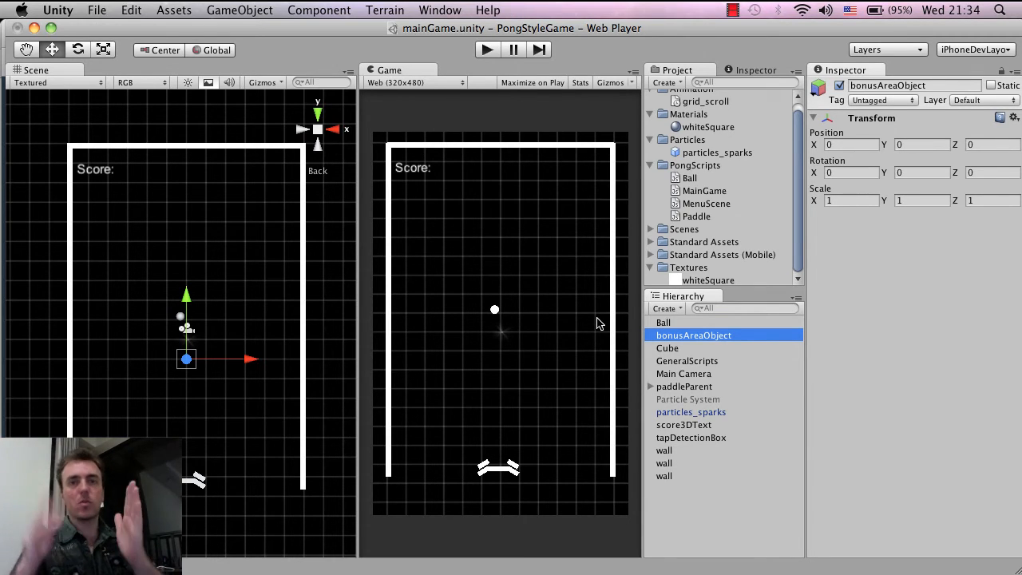
mouse_move(72, 294)
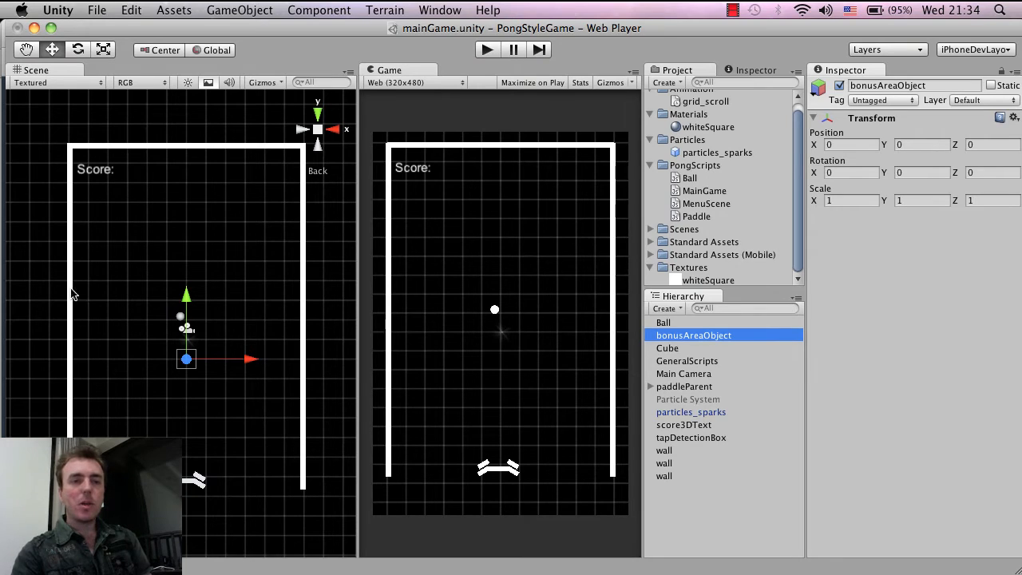
mouse_move(68, 311)
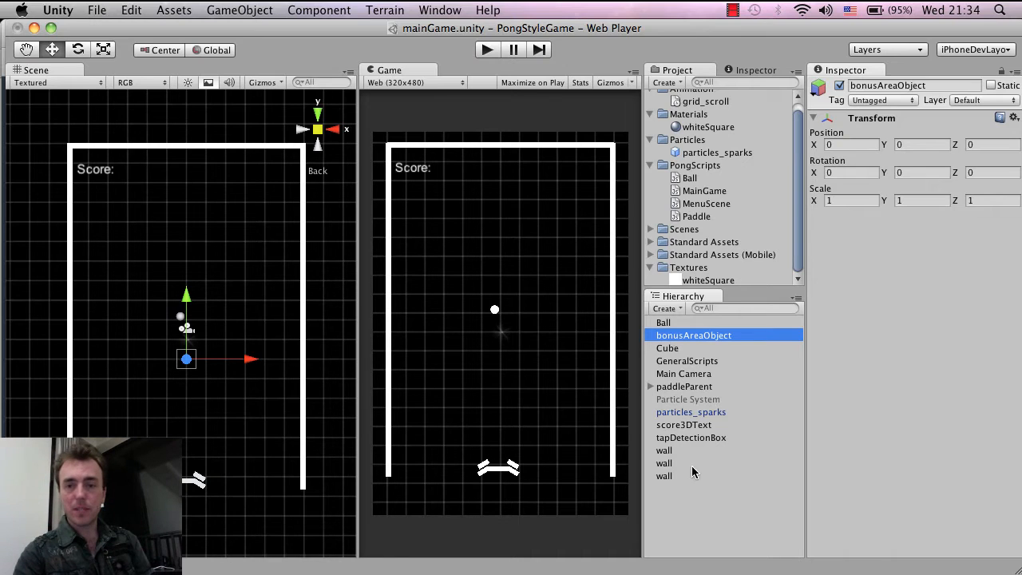
- Nest the vertical left wall under bonusAreaObject as its child
click(665, 450)
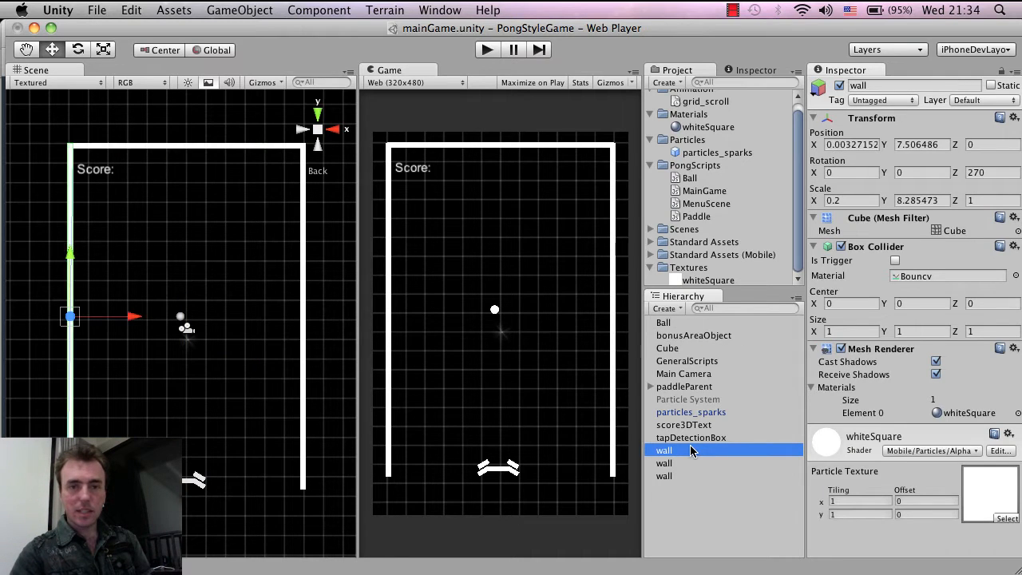
click(664, 463)
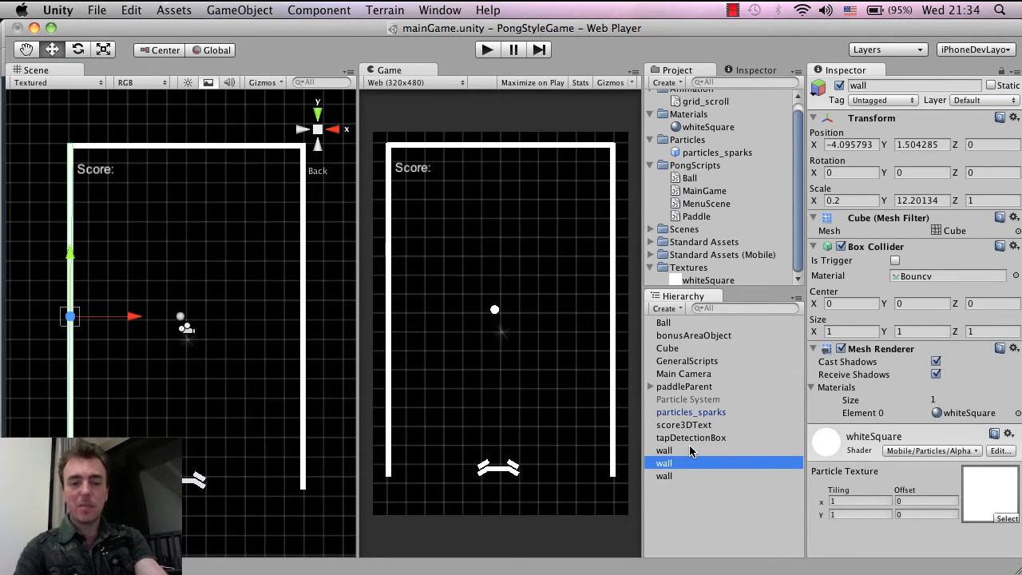
click(664, 450)
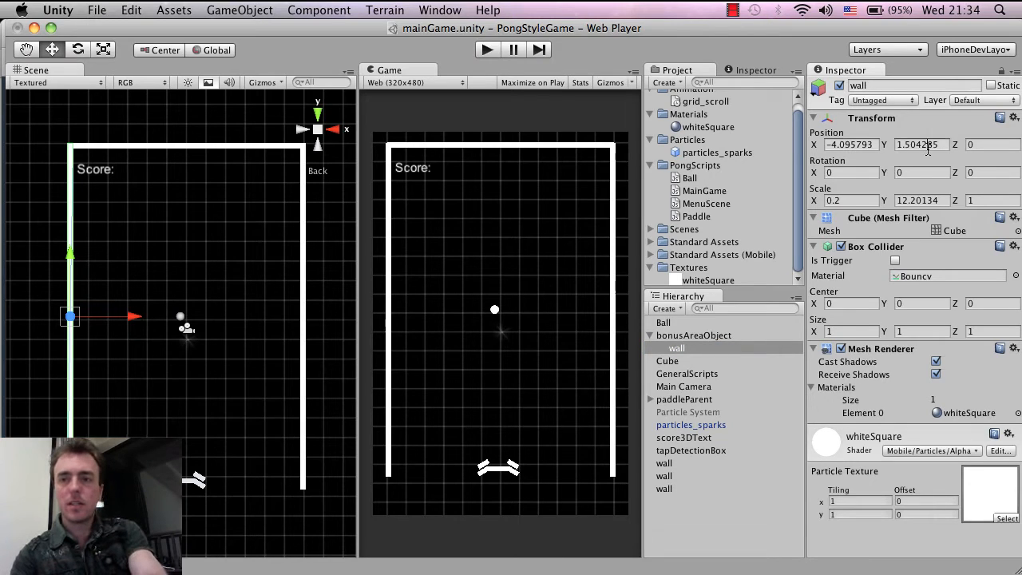
- Set the nested wall's Position to 0,0,0 so it stands through the scene centre
click(850, 144)
text(0)
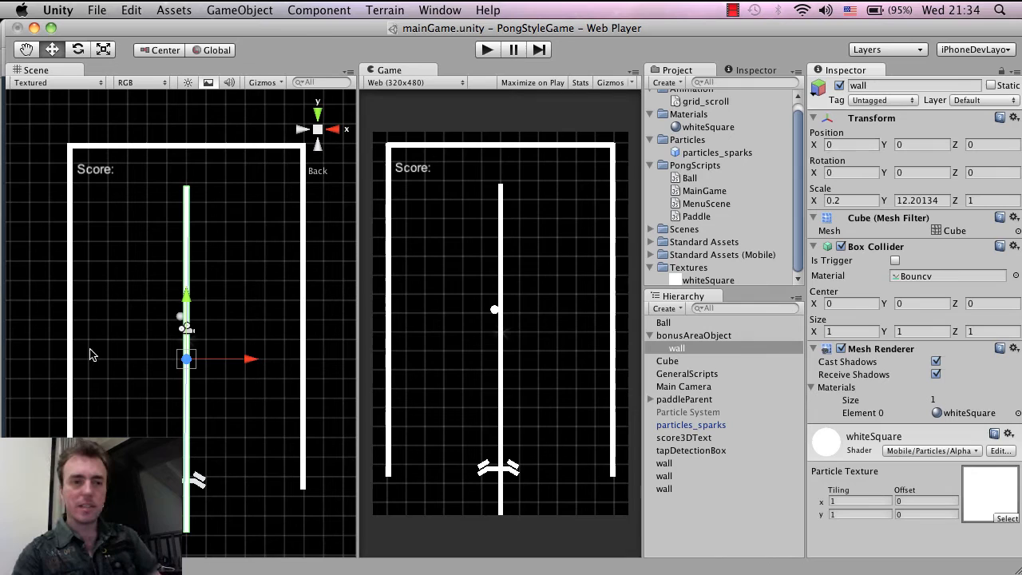
mouse_move(275, 361)
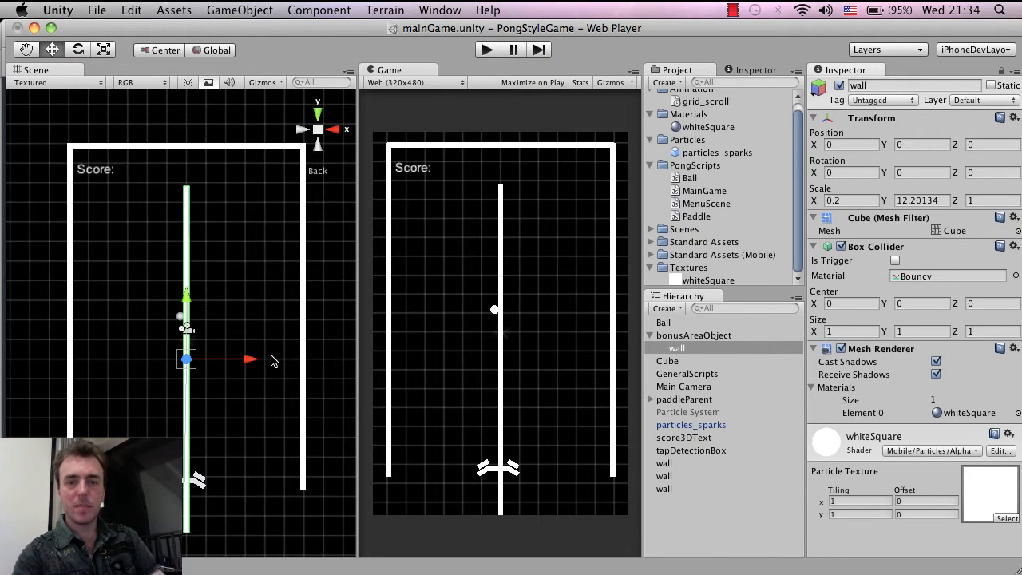
mouse_move(268, 371)
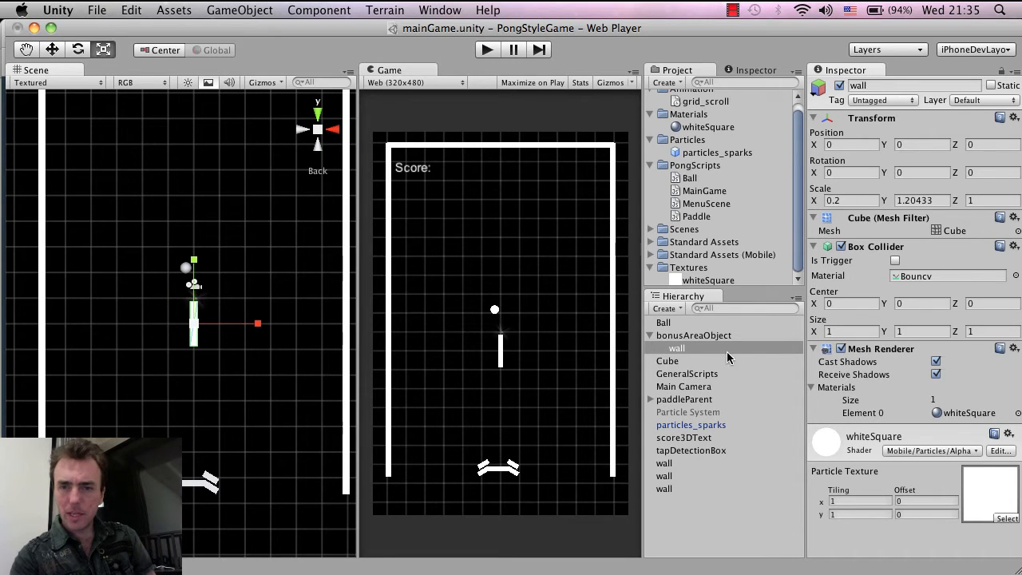
- Offset the wall to X -0.5, duplicate it and place the copy at X 0.5 inside bonusAreaObject
click(677, 348)
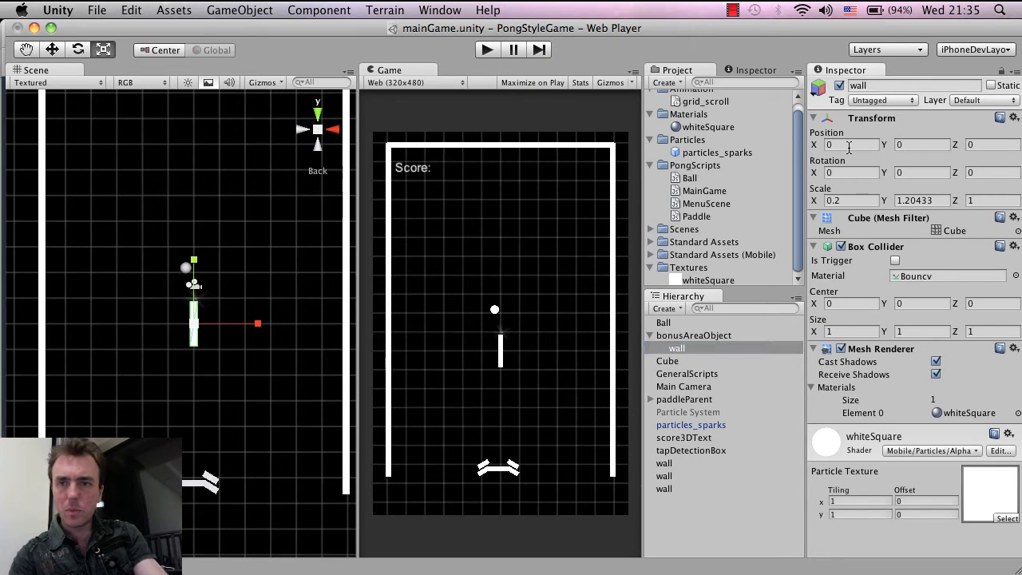
text(-0.)
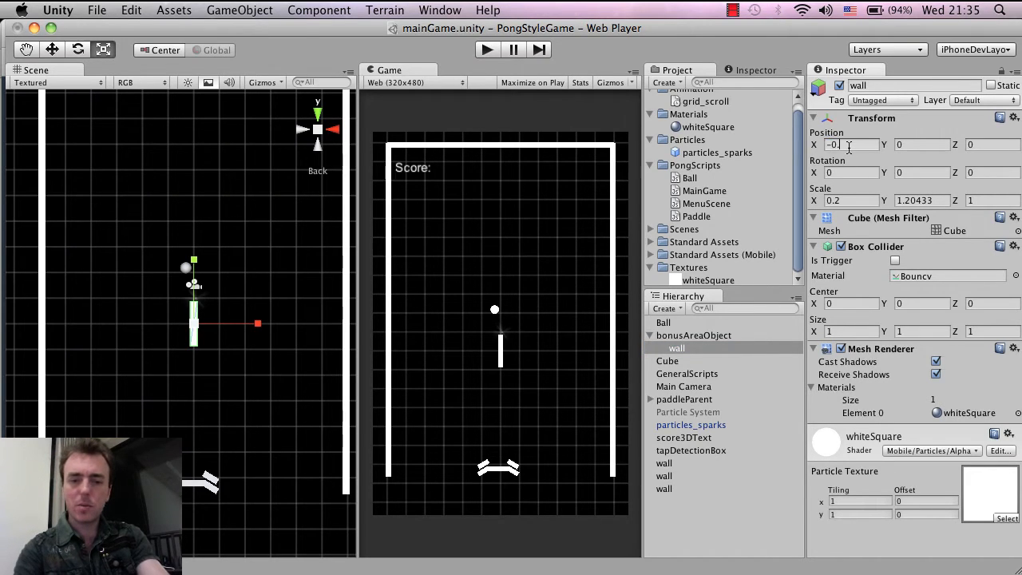
text(-0.5)
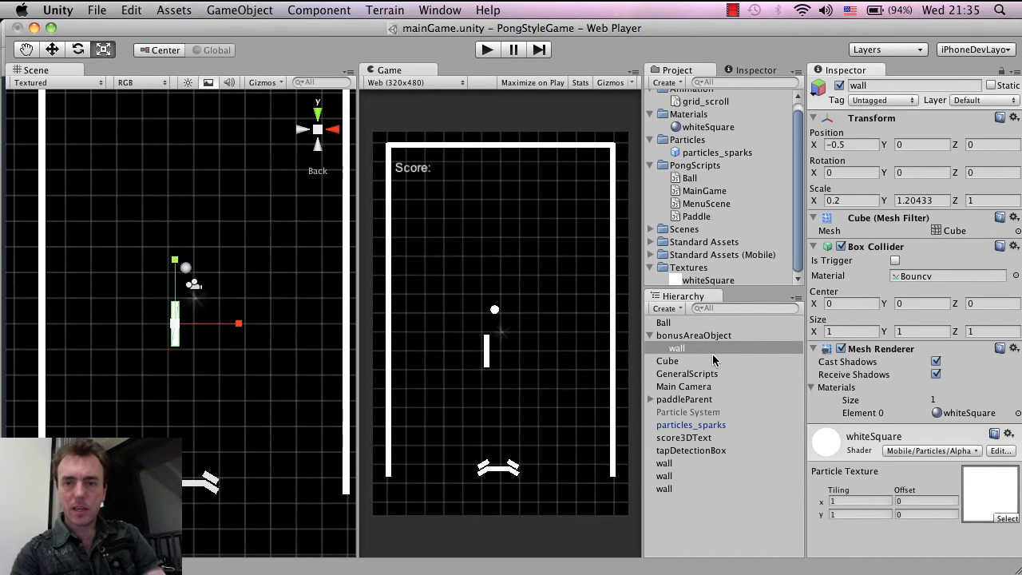
click(678, 349)
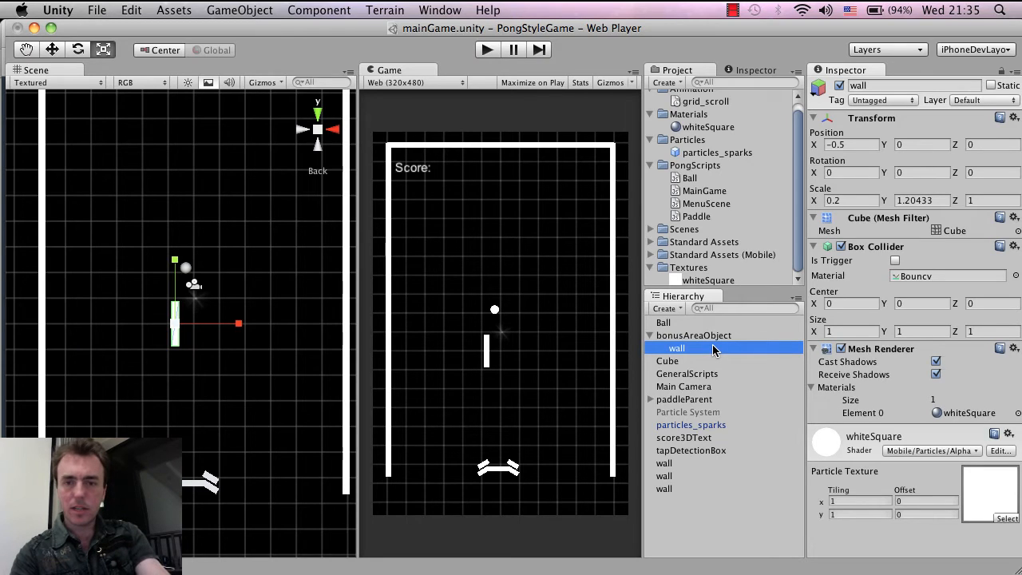
click(677, 361)
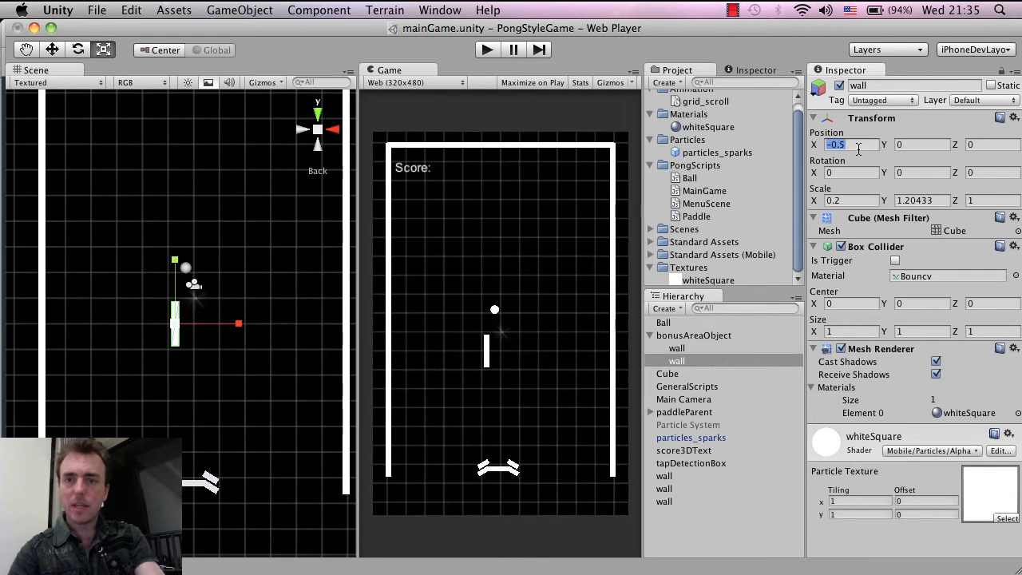
text(0.5)
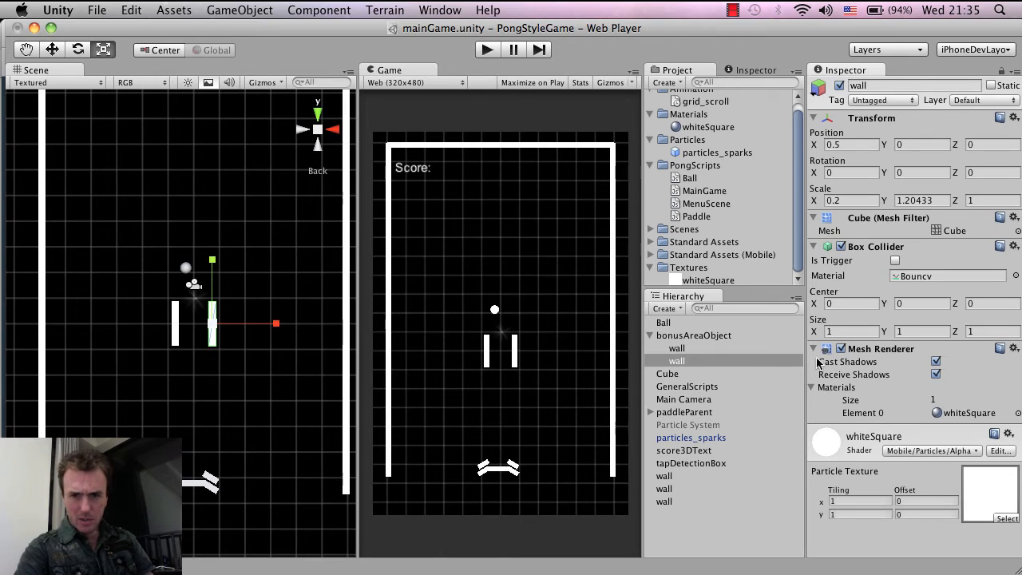
click(677, 348)
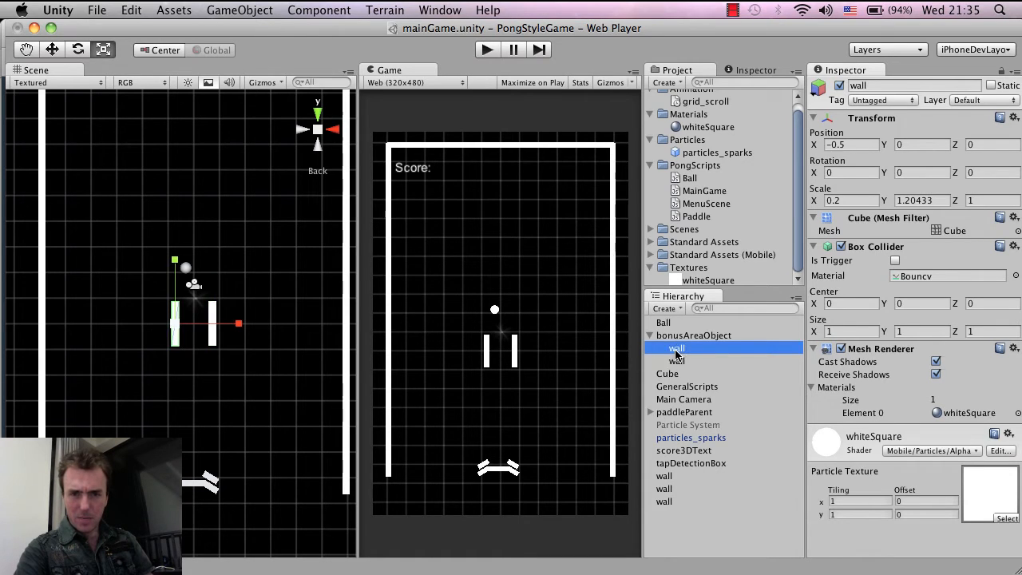
- Select bonusAreaObject and move it with both walls toward the upper left of the play field
click(693, 335)
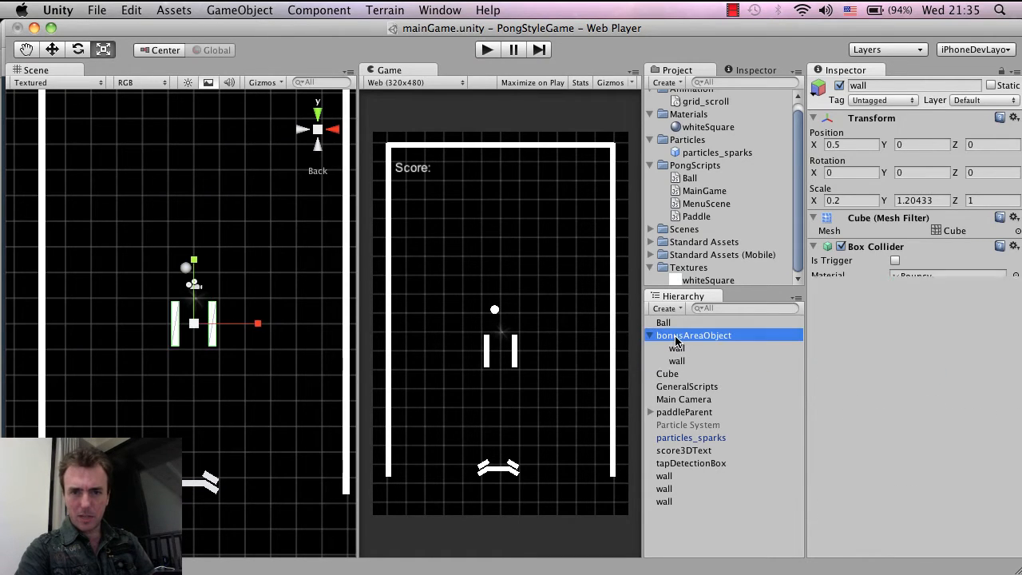
click(693, 336)
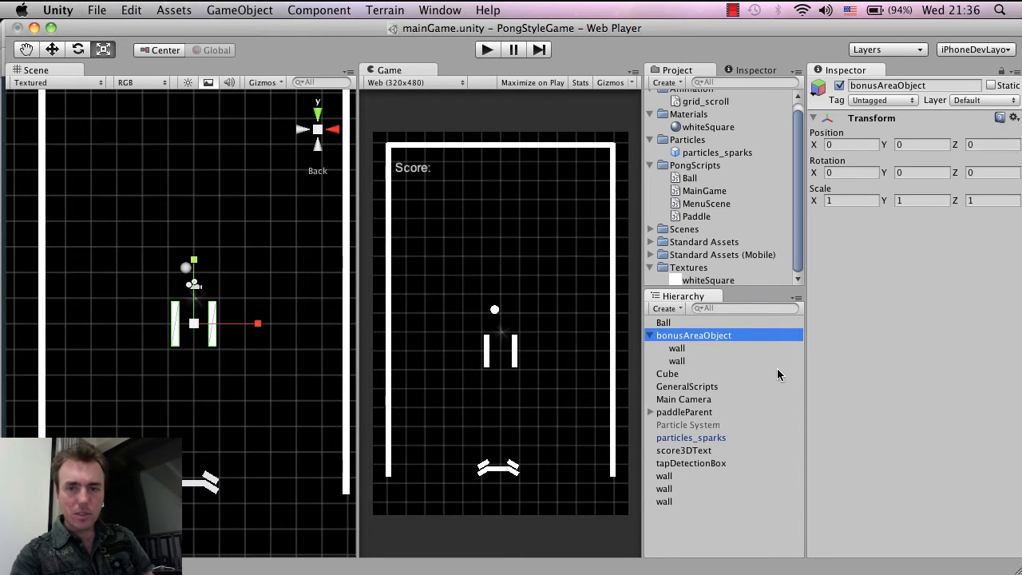
mouse_move(751, 361)
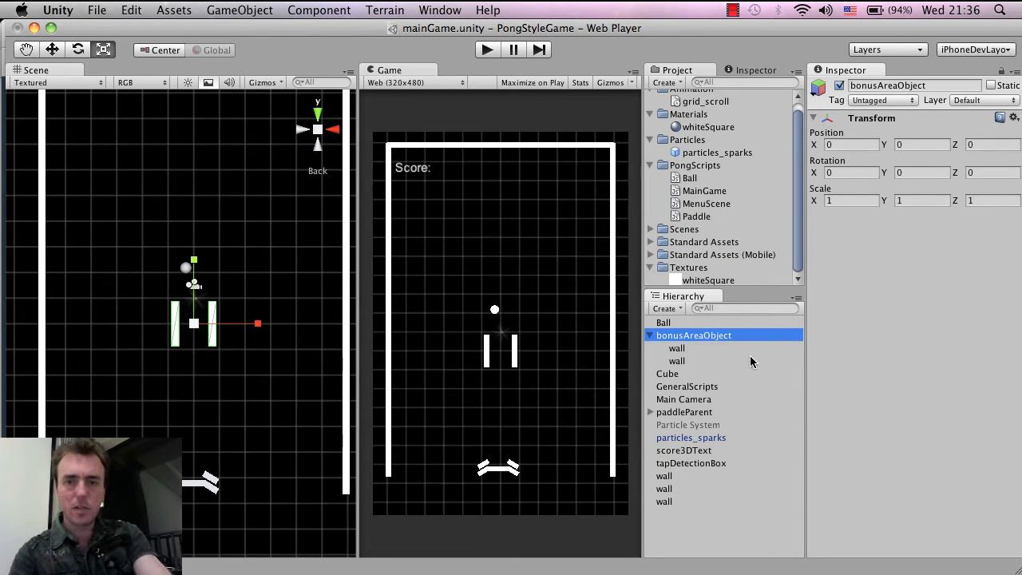
click(677, 348)
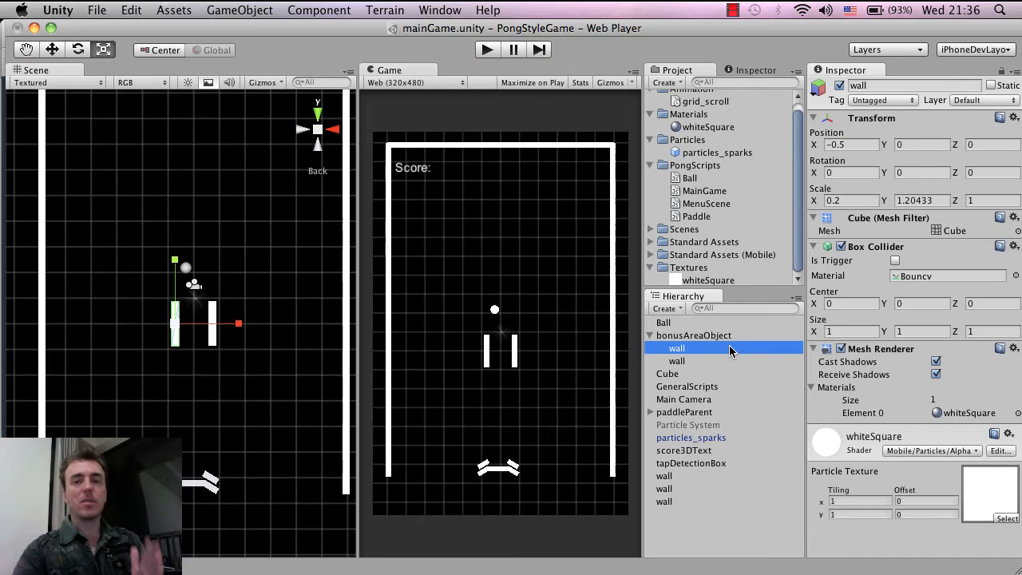
mouse_move(494, 359)
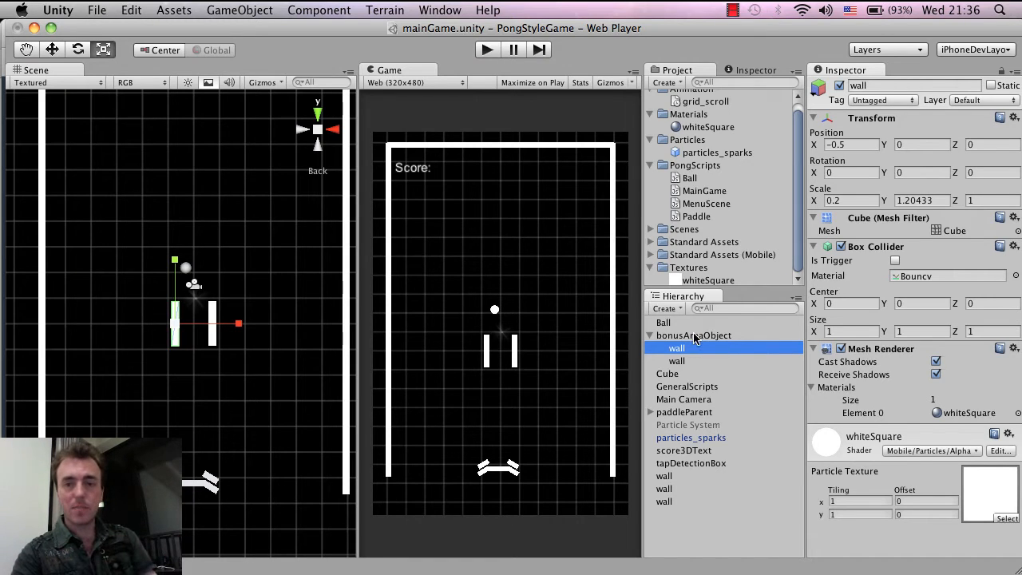
click(693, 335)
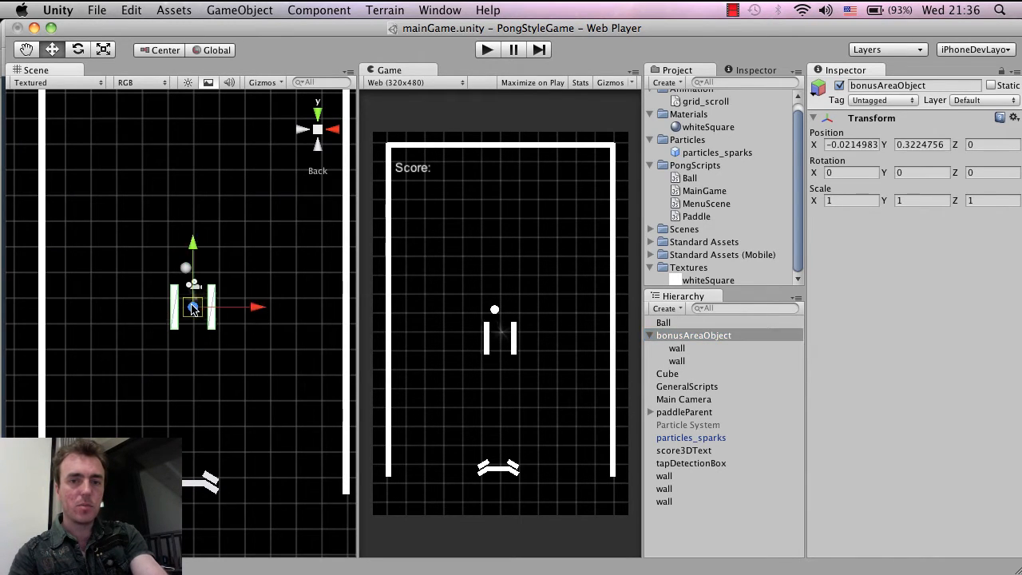
drag(192, 307, 131, 127)
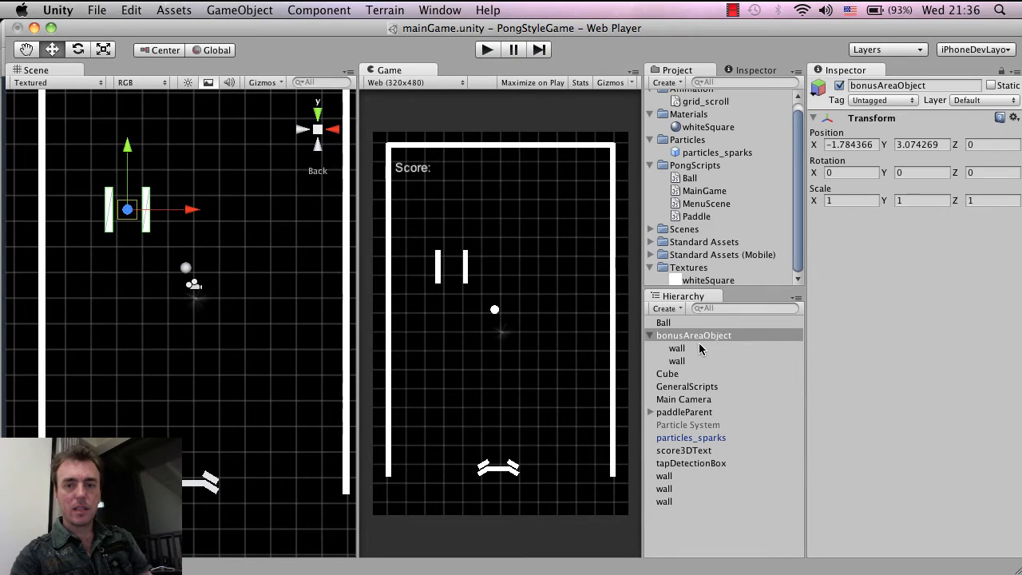
- Shorten both wall children together, then bring the TextEdit tutorial notes back into view
click(677, 348)
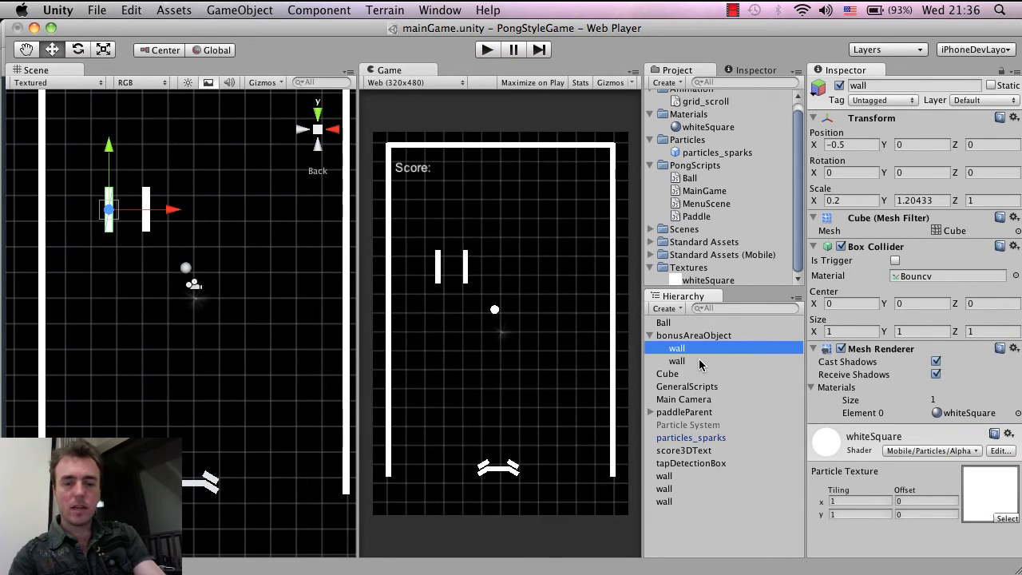
click(677, 361)
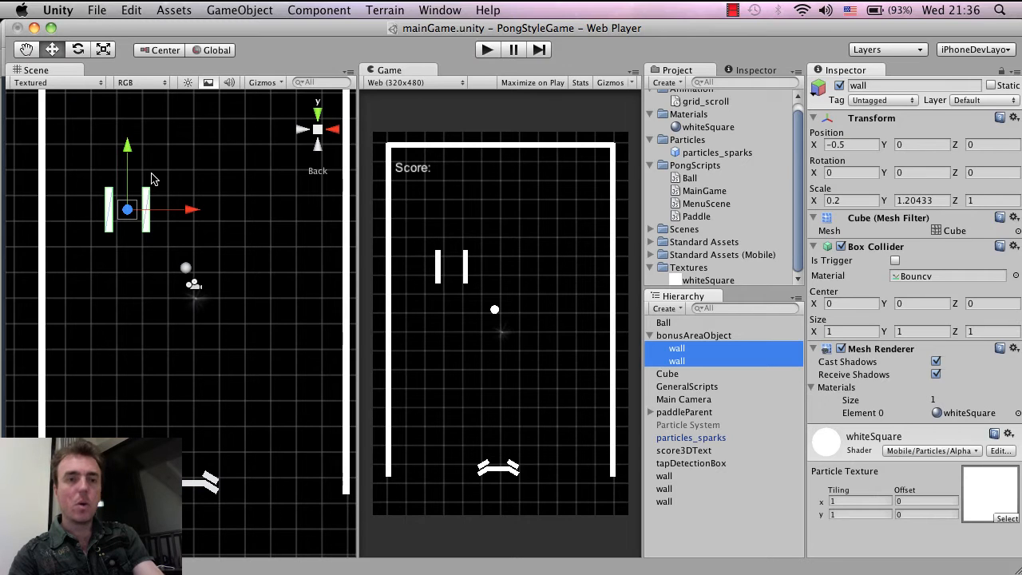
mouse_move(147, 198)
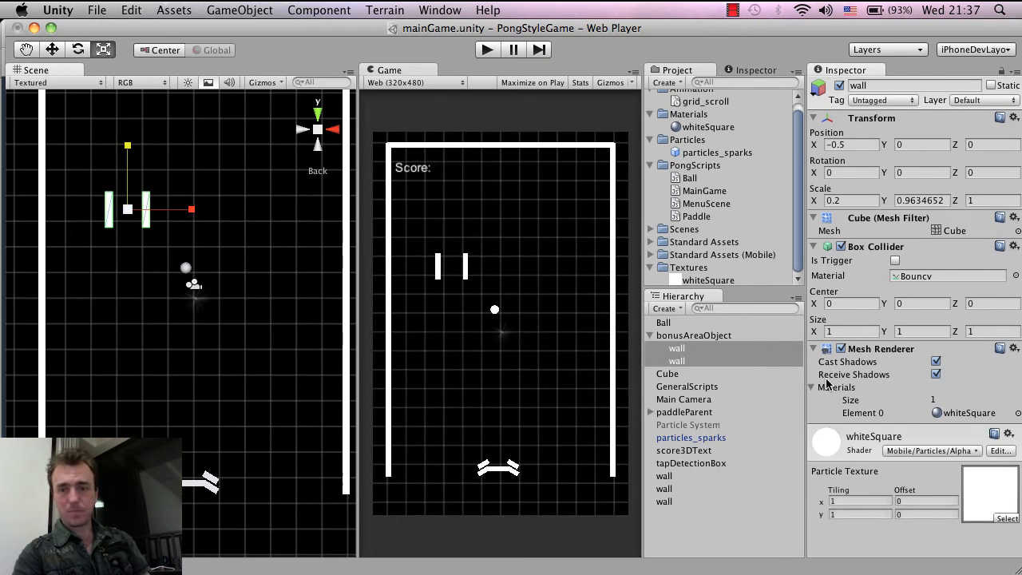
click(693, 336)
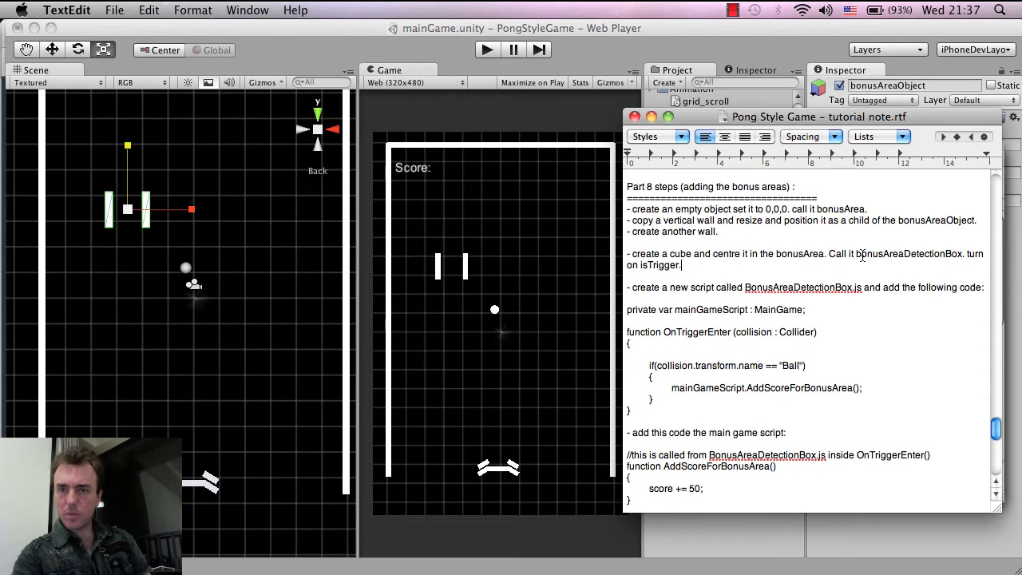
- Create a Cube and nest it inside bonusAreaObject at position 0,0,0
double_click(909, 253)
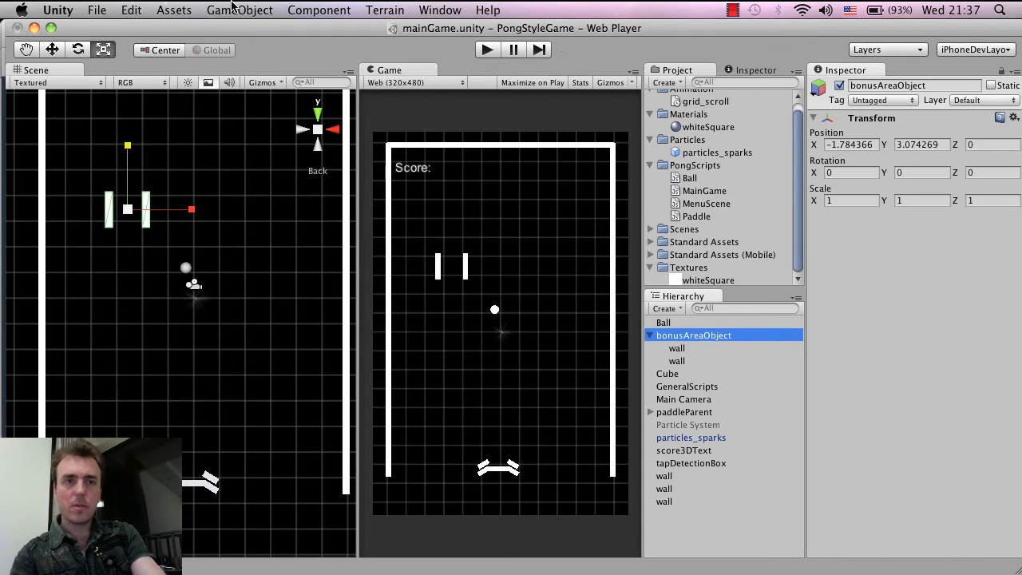
click(239, 9)
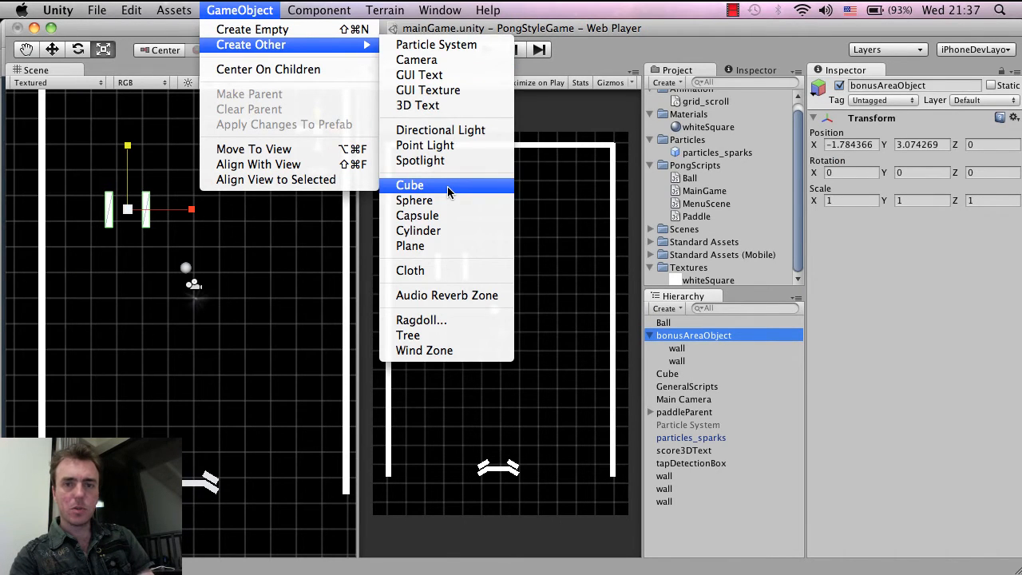
click(409, 185)
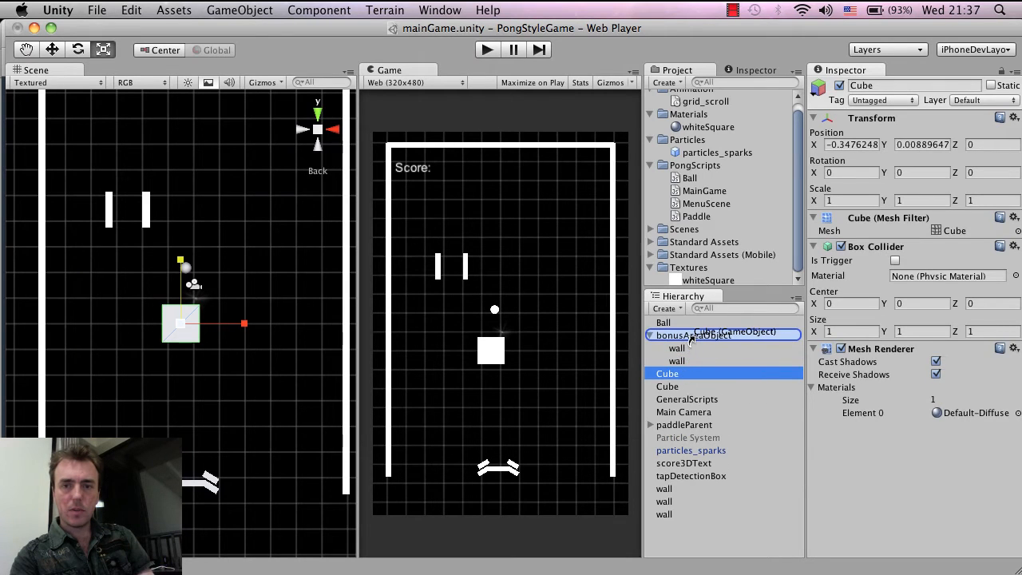
click(680, 348)
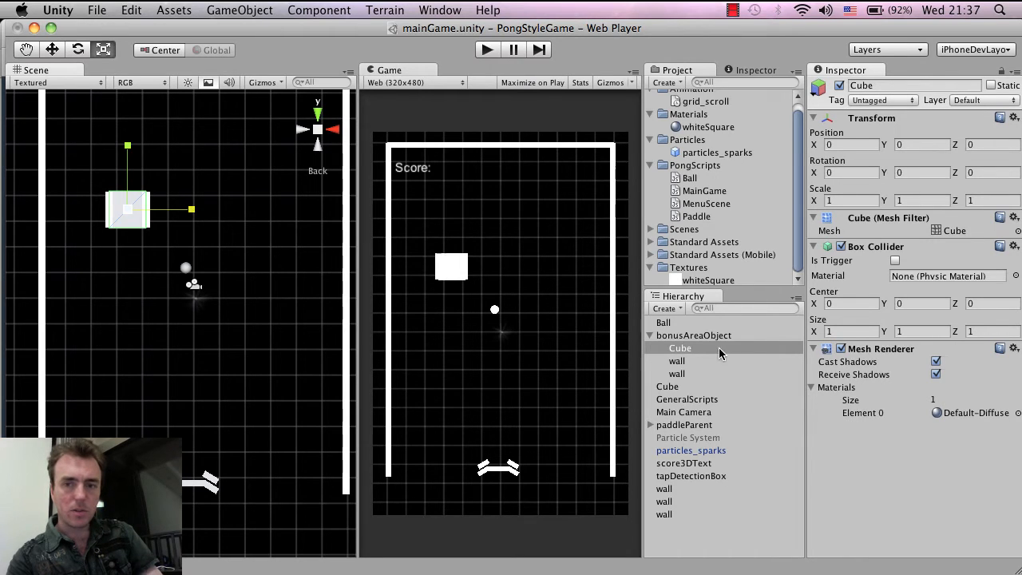
- Scale the Cube with the gizmo so it fits snugly between the two bonus-area walls
click(680, 349)
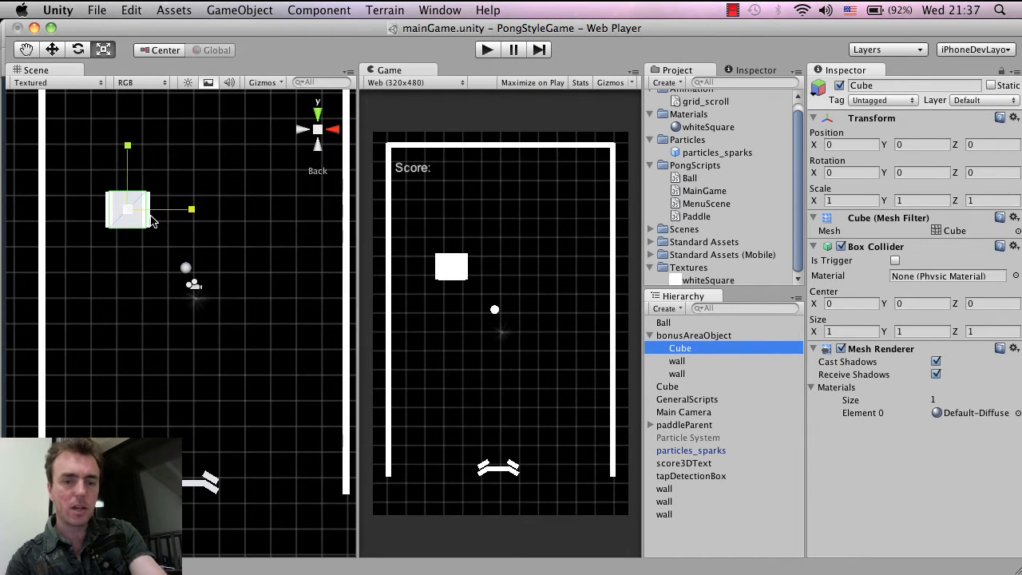
drag(191, 209, 184, 209)
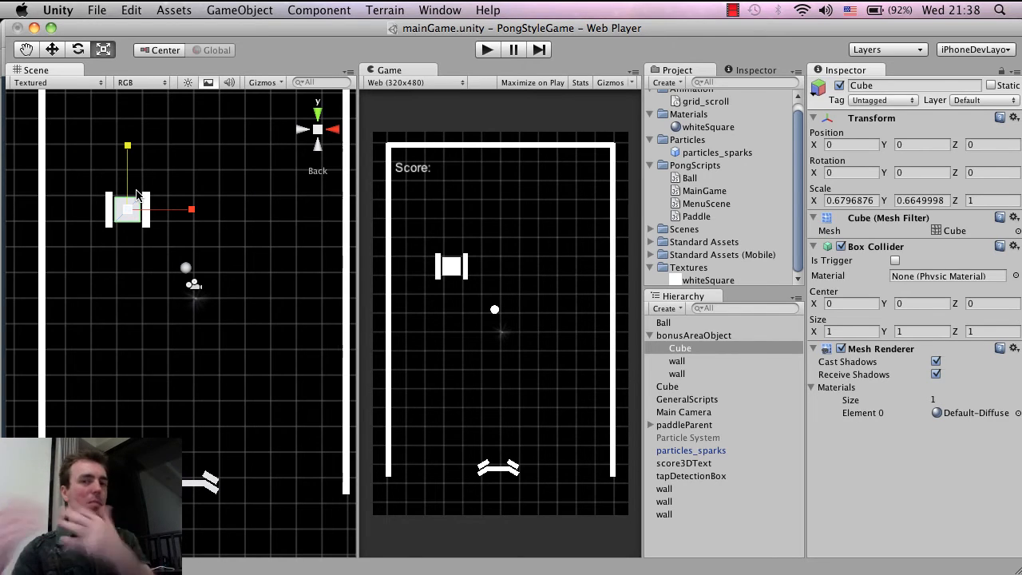
mouse_move(163, 263)
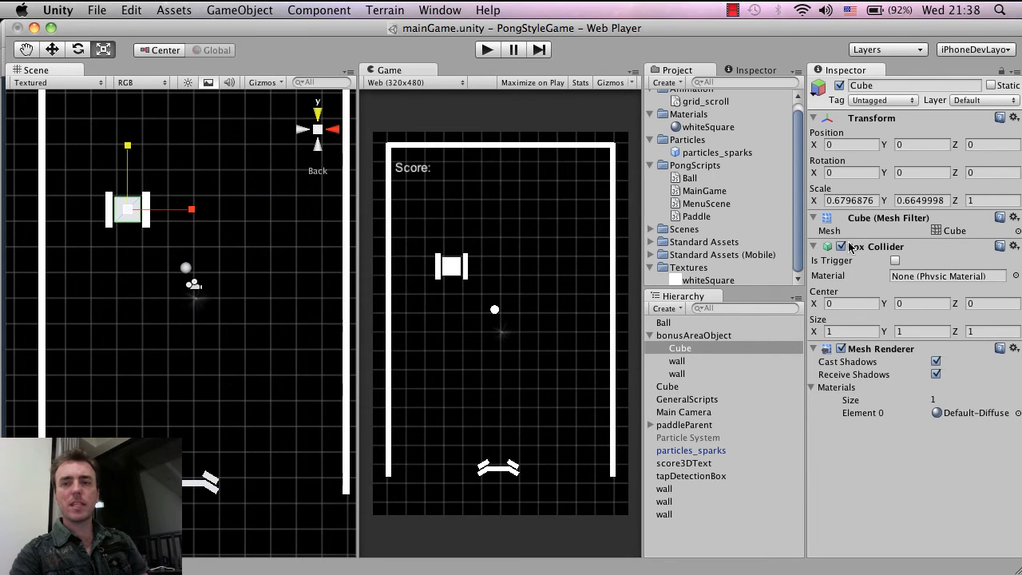
click(680, 348)
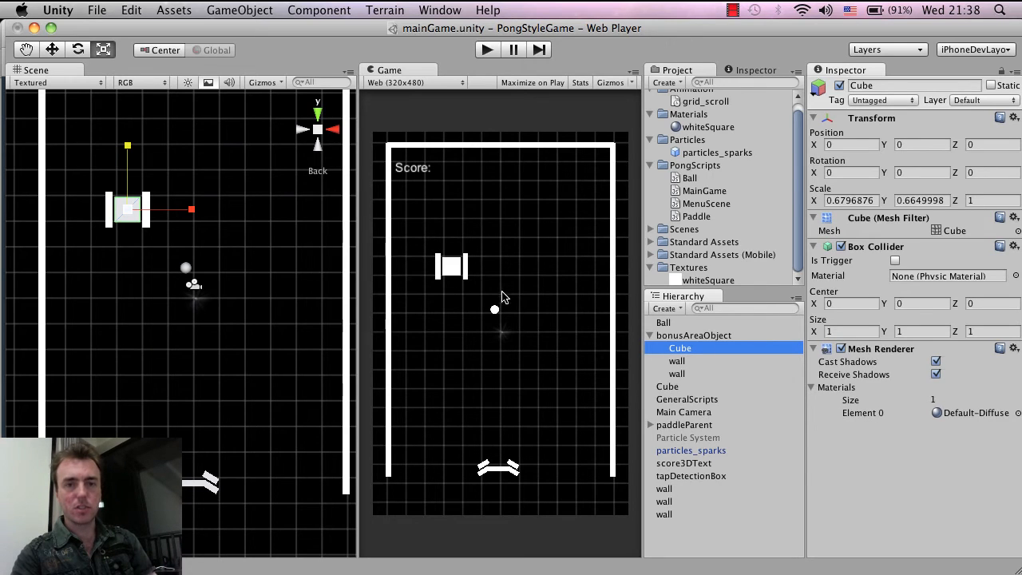
mouse_move(198, 211)
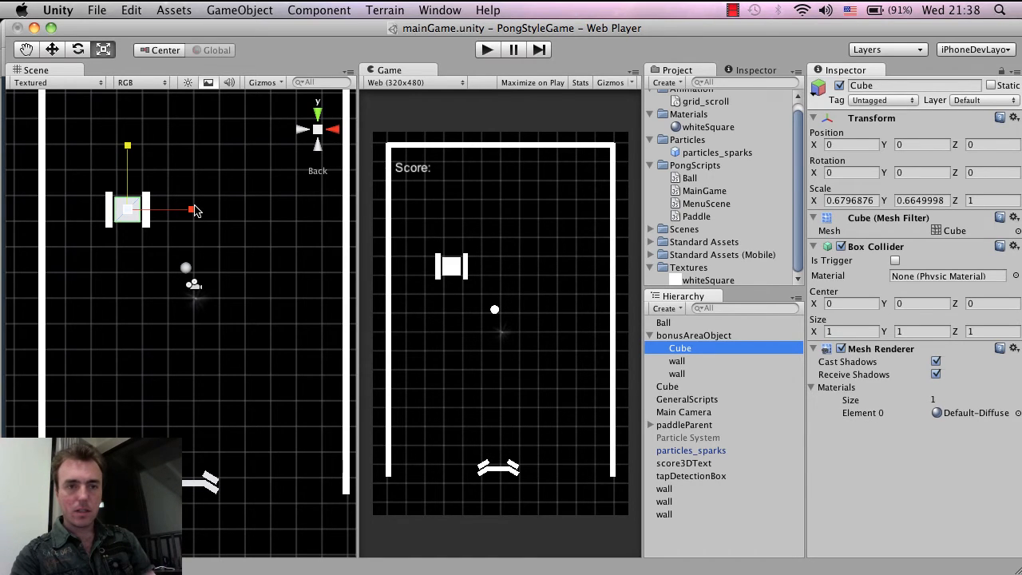
drag(167, 211, 200, 211)
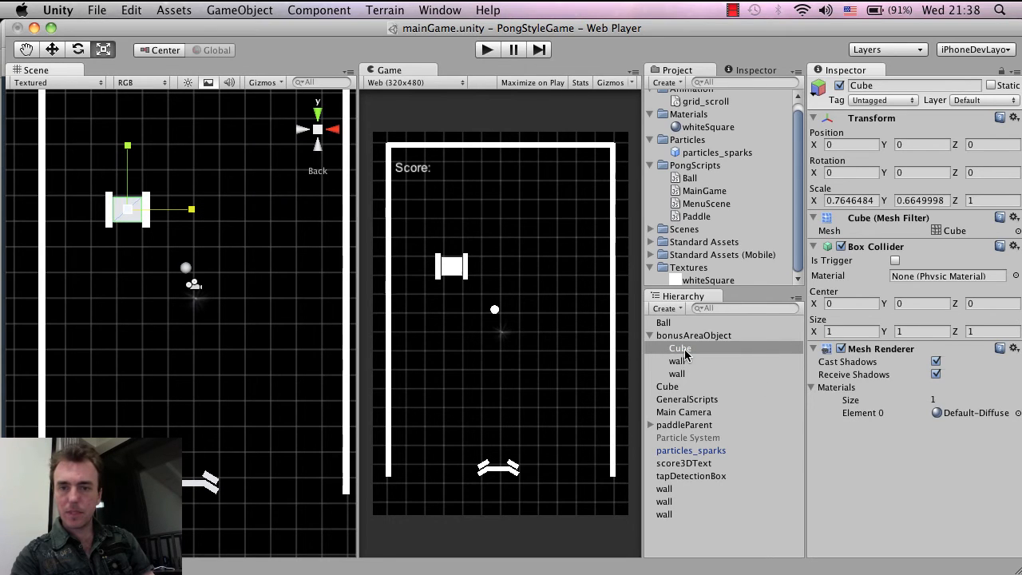
click(681, 349)
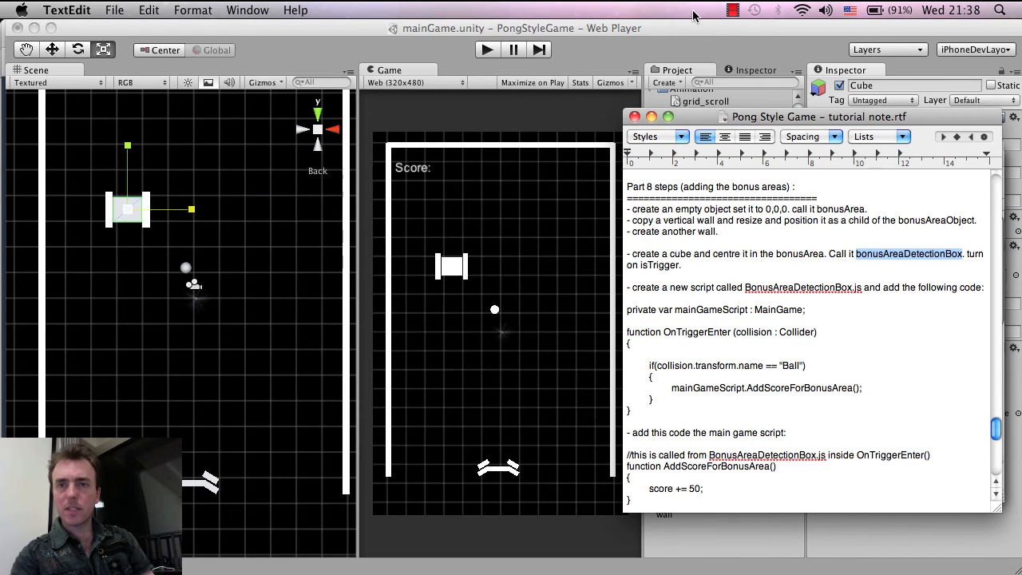
- Rename the Cube to bonusAreaDetectionBox and confirm the name
click(680, 348)
text(bonusAreaDet)
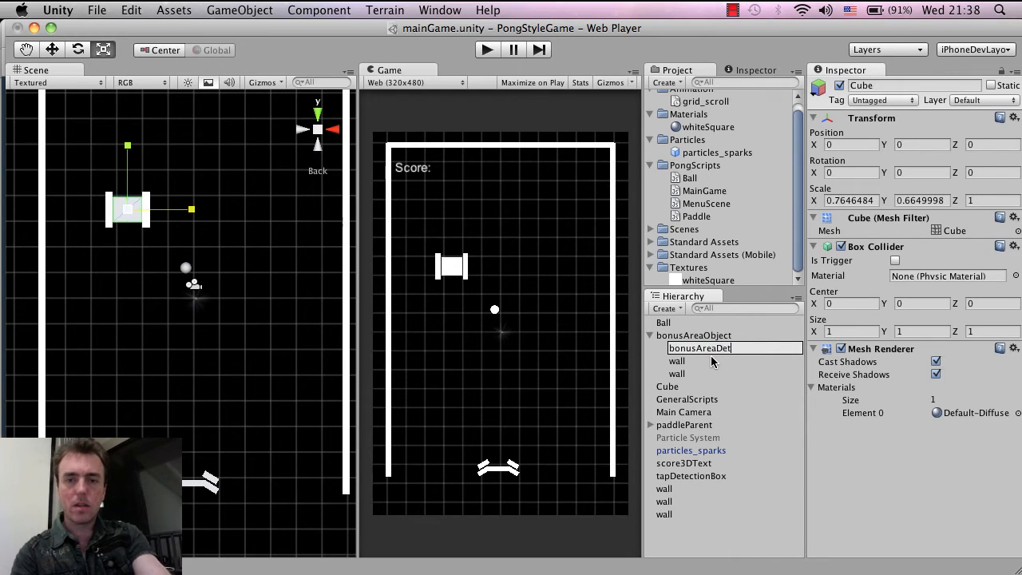
text(ection)
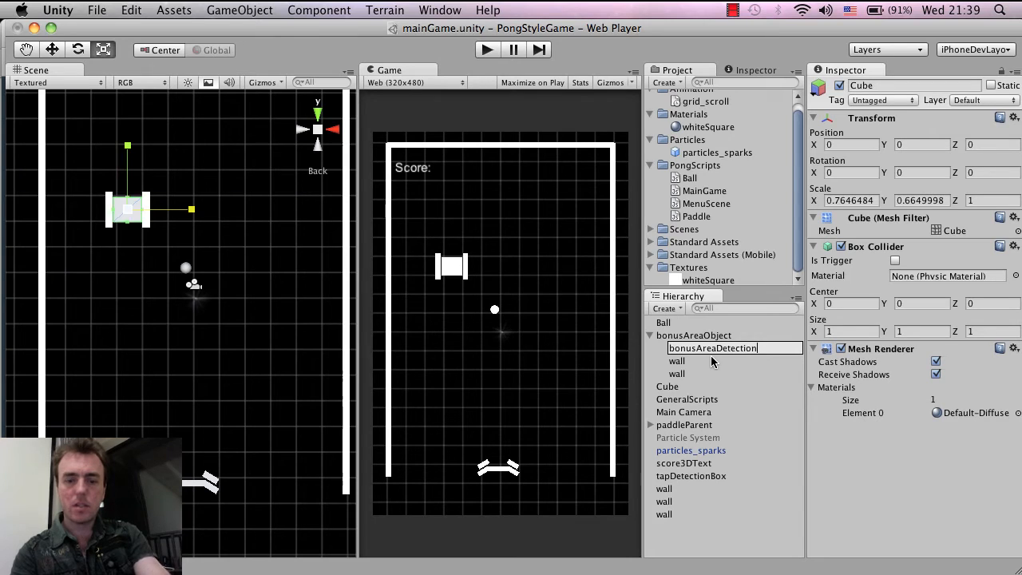
key(Return)
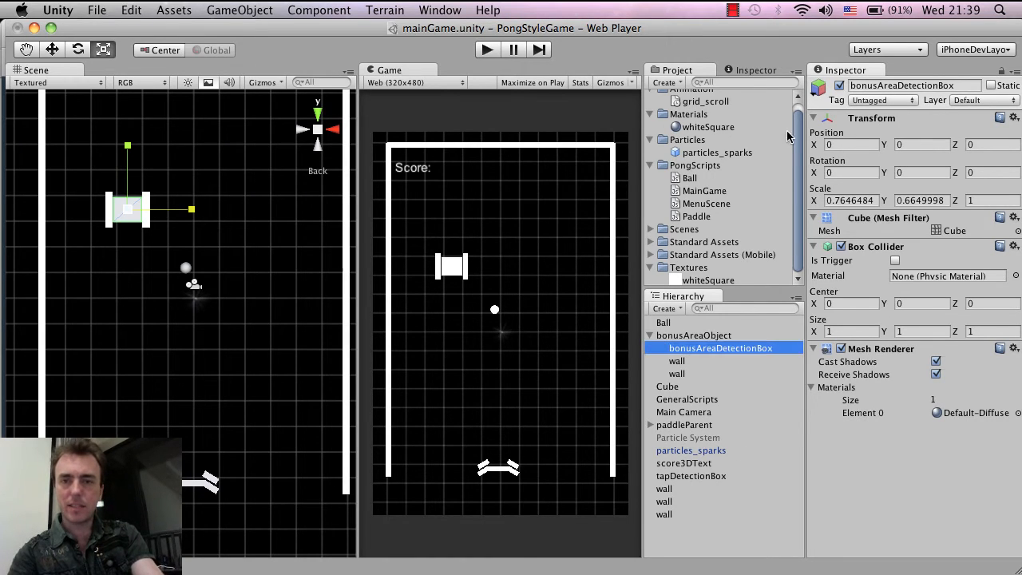
scroll(down, 3)
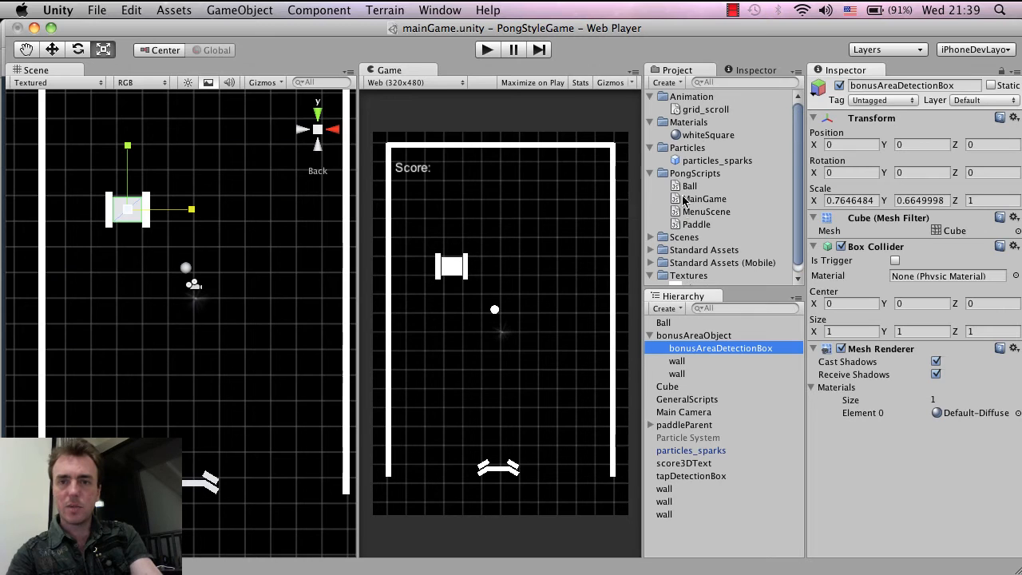
- Create a new Javascript file named BonusAreaDetectionBox in the PongScripts folder
right_click(694, 173)
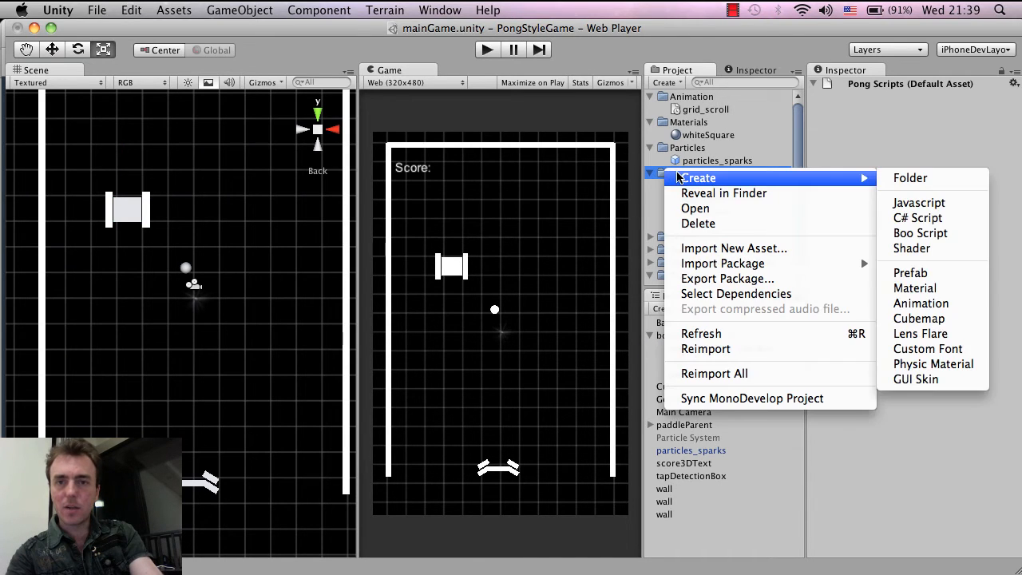
mouse_move(790, 188)
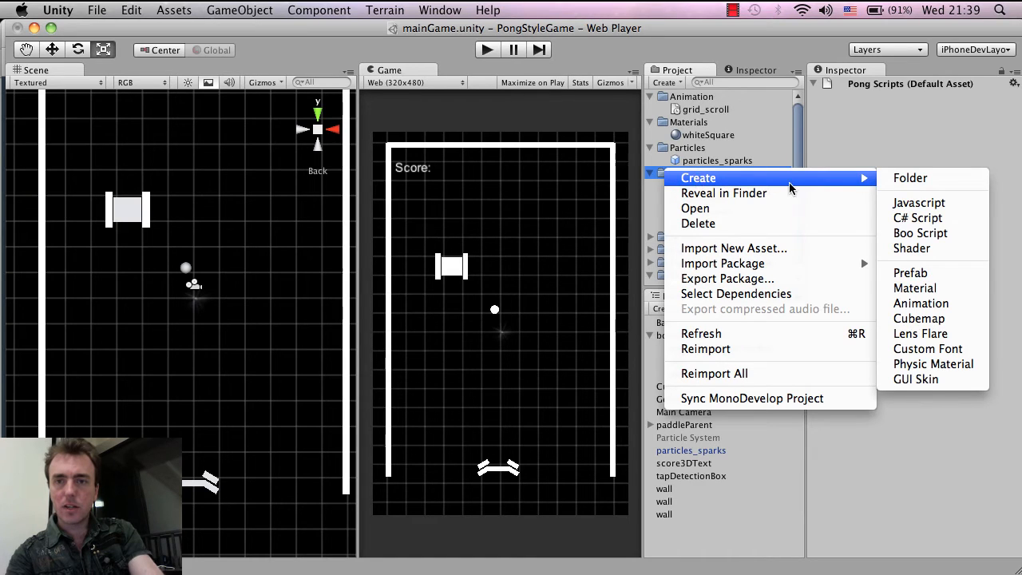
click(916, 217)
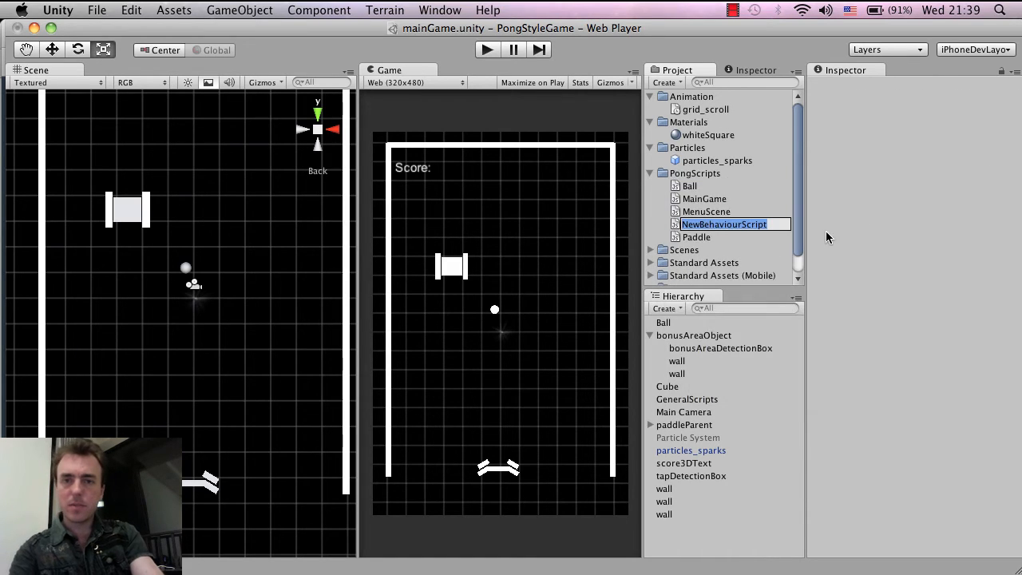
text(bonusAreaDetectionBox)
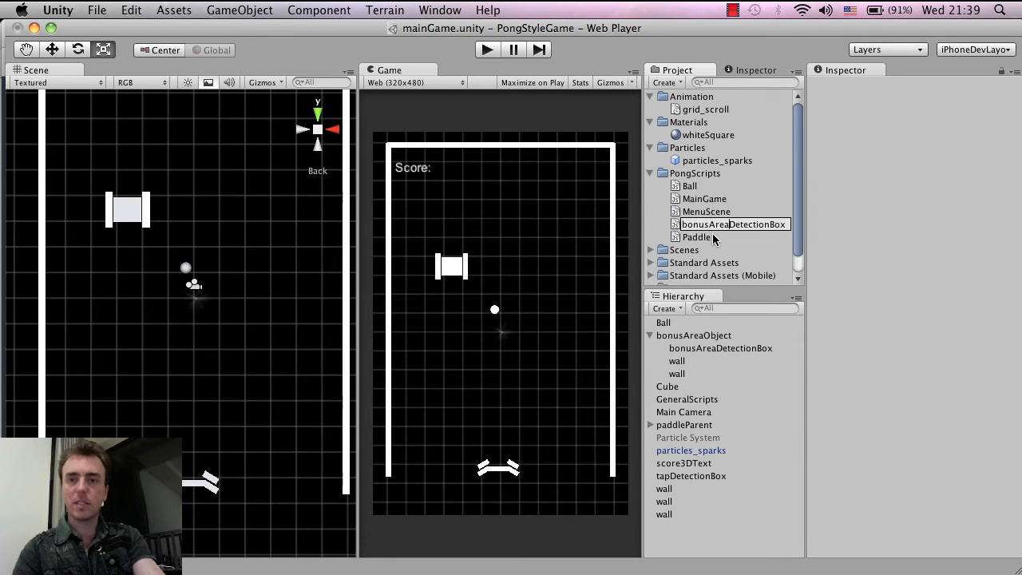
click(731, 224)
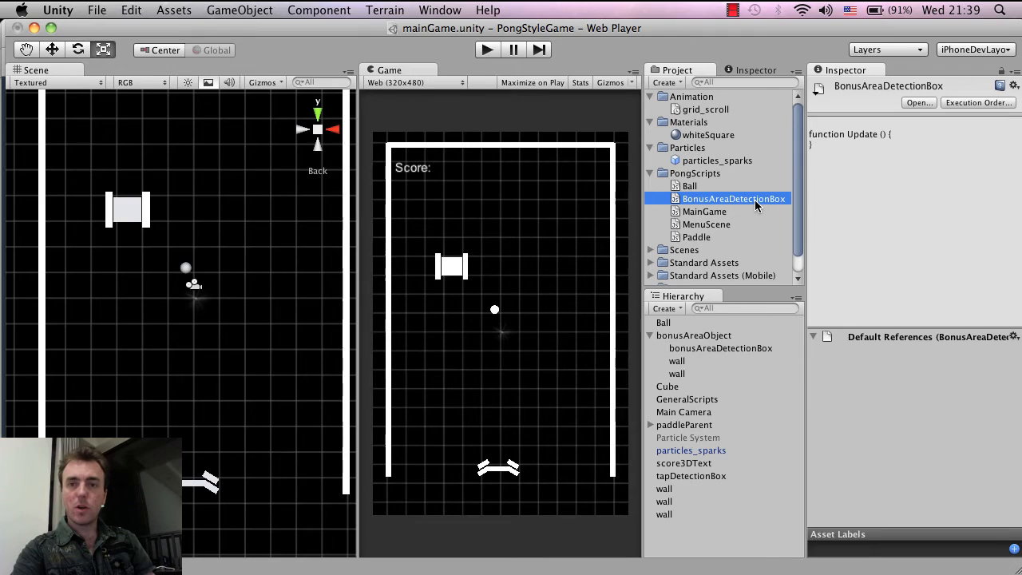
- Open BonusAreaDetectionBox.js in MonoDevelop and save the script with Cmd+S
double_click(733, 198)
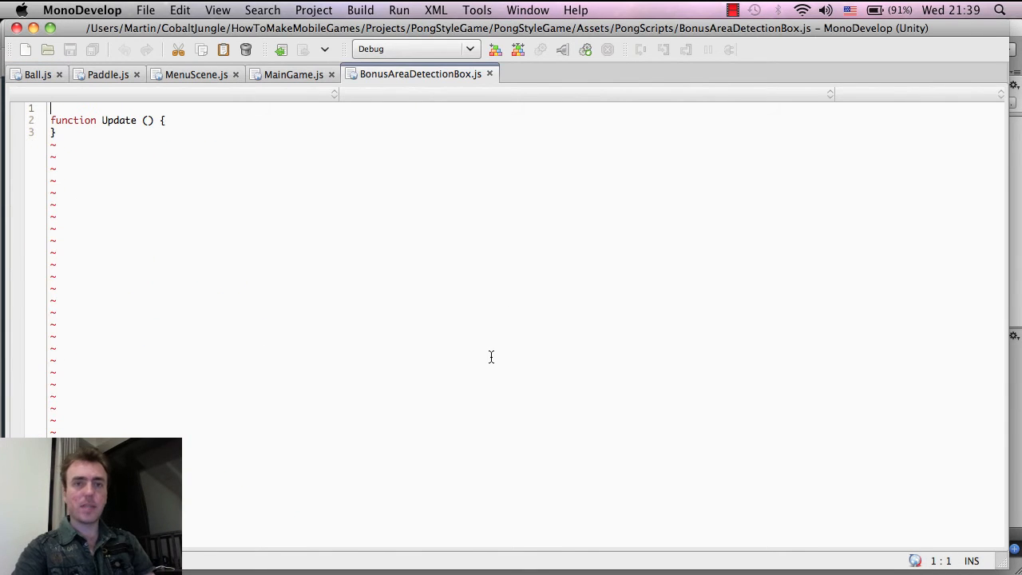
mouse_move(604, 245)
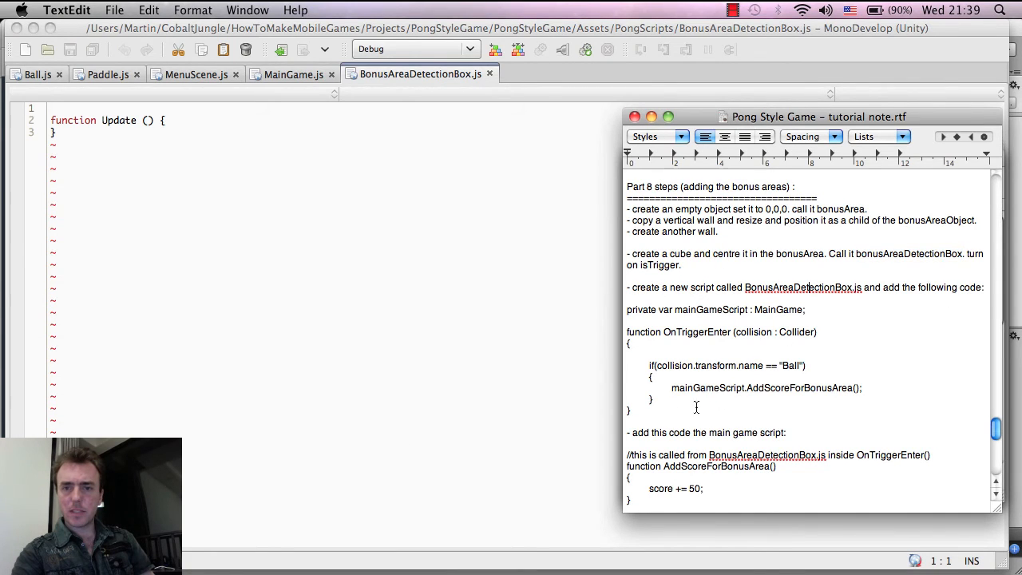
drag(652, 366, 652, 399)
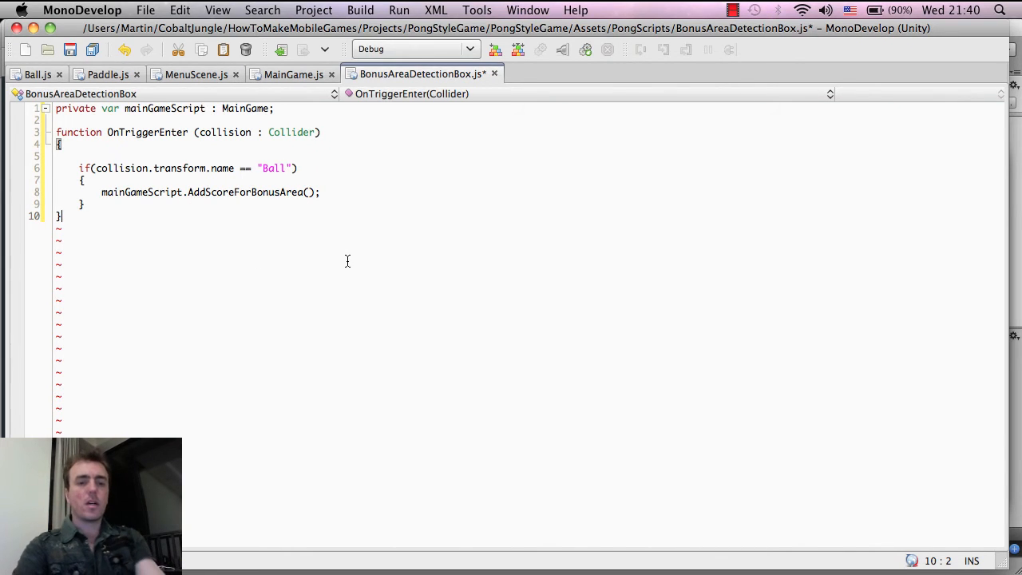
key(cmd+s)
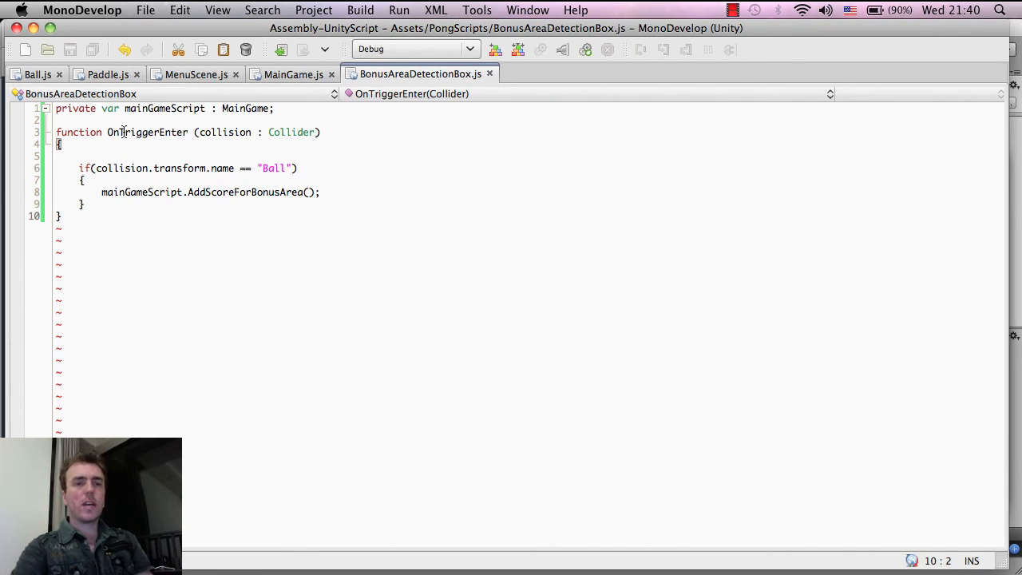
- Highlight the OnTriggerEnter name, its collision : Collider parameter and the if keyword to explain them
double_click(147, 131)
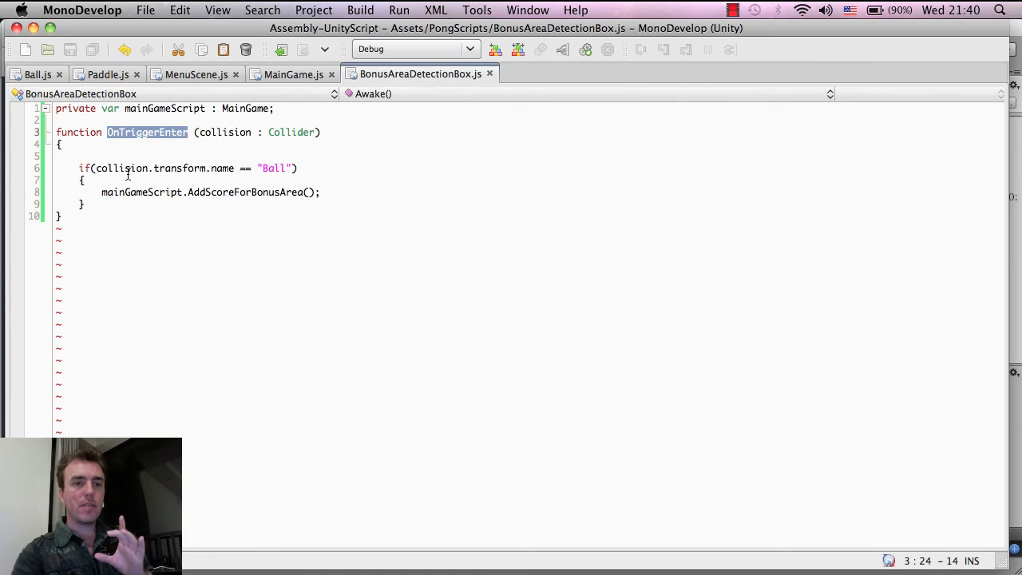
double_click(223, 131)
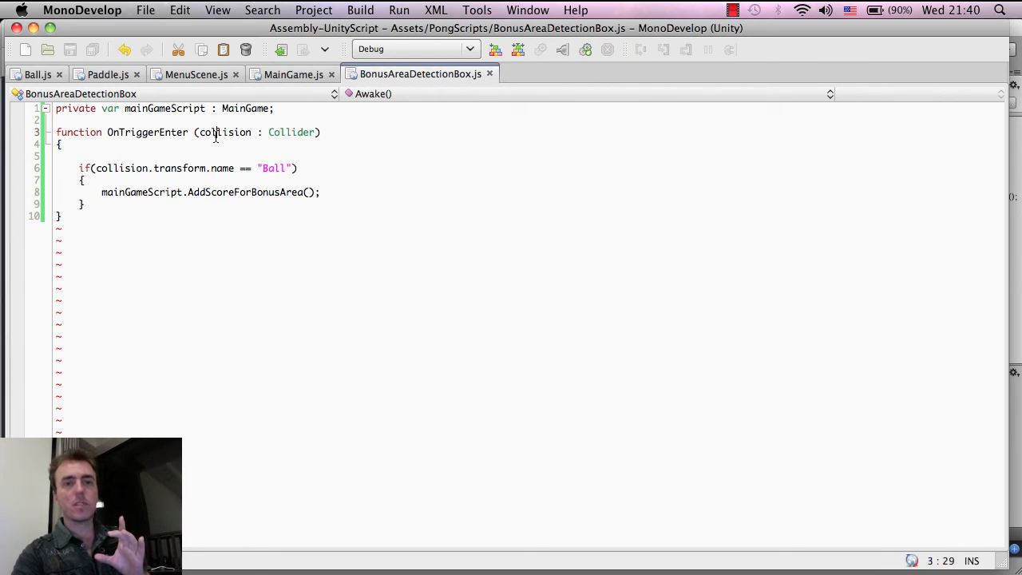
drag(217, 131, 295, 131)
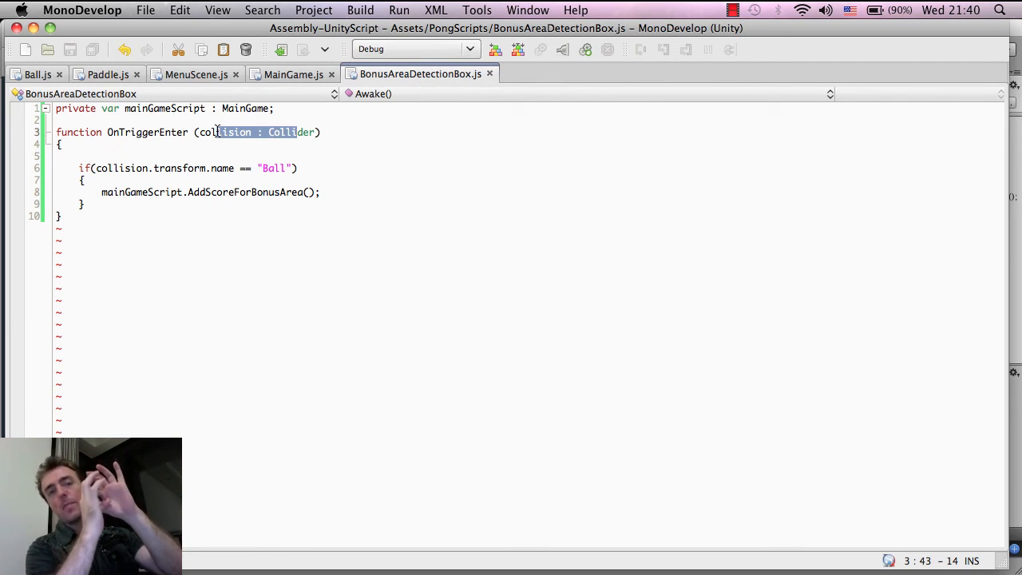
double_click(224, 131)
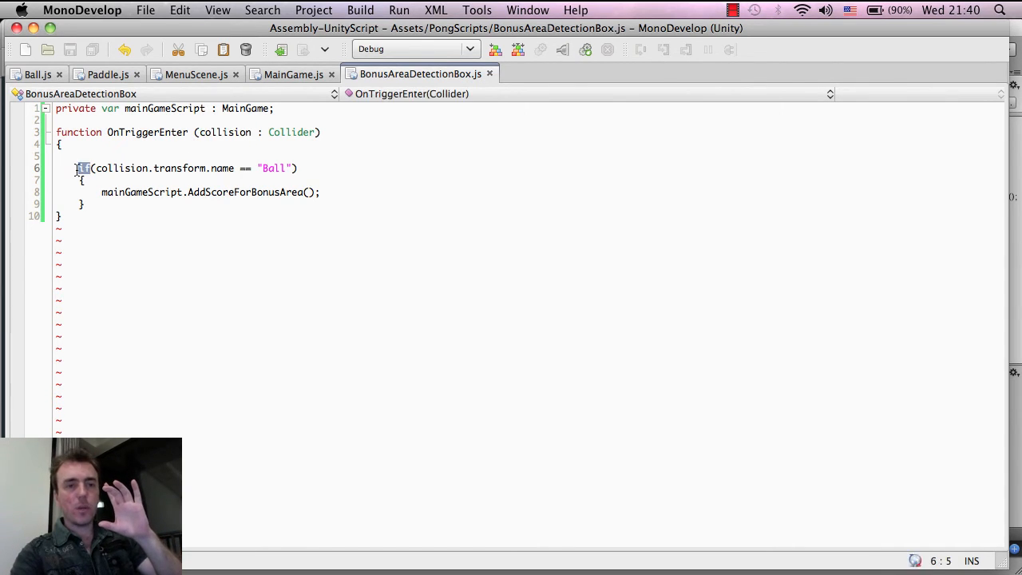
drag(78, 168, 297, 168)
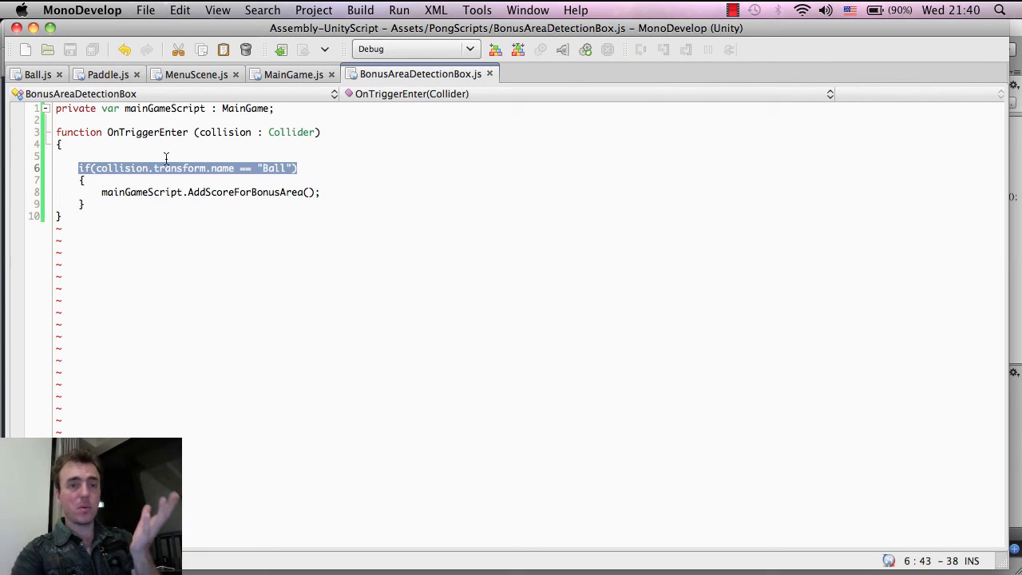
double_click(121, 168)
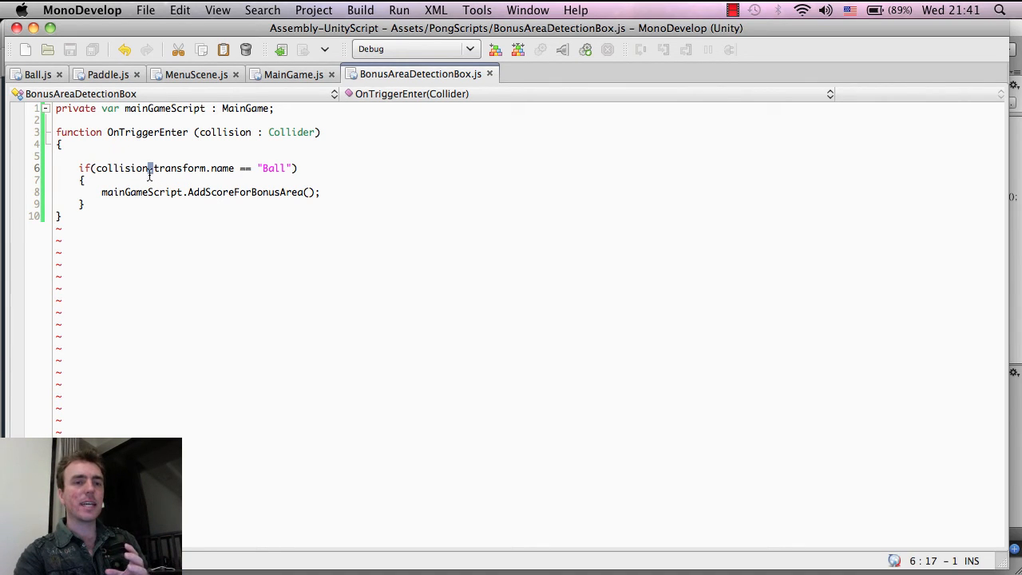
double_click(121, 168)
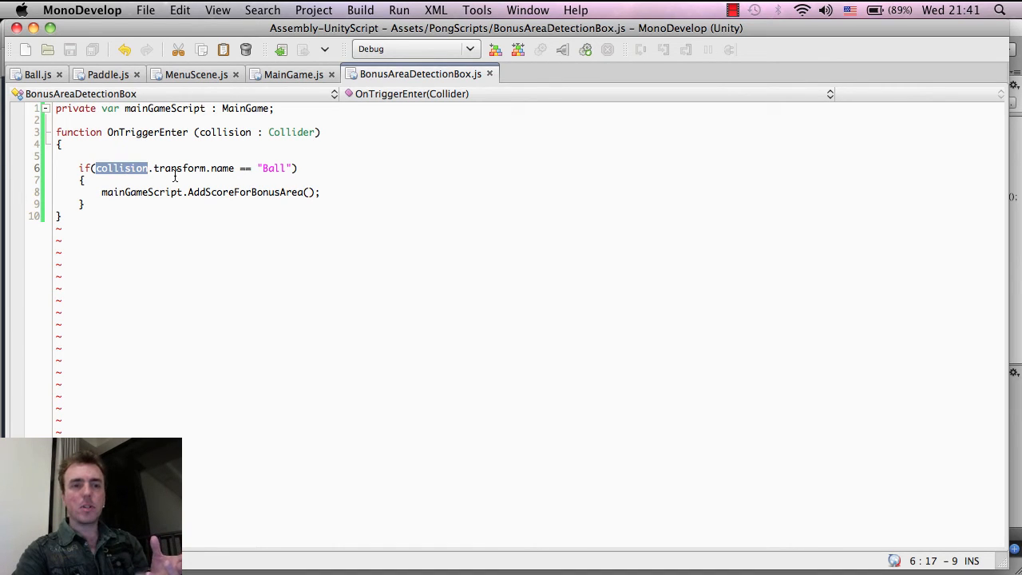
double_click(179, 168)
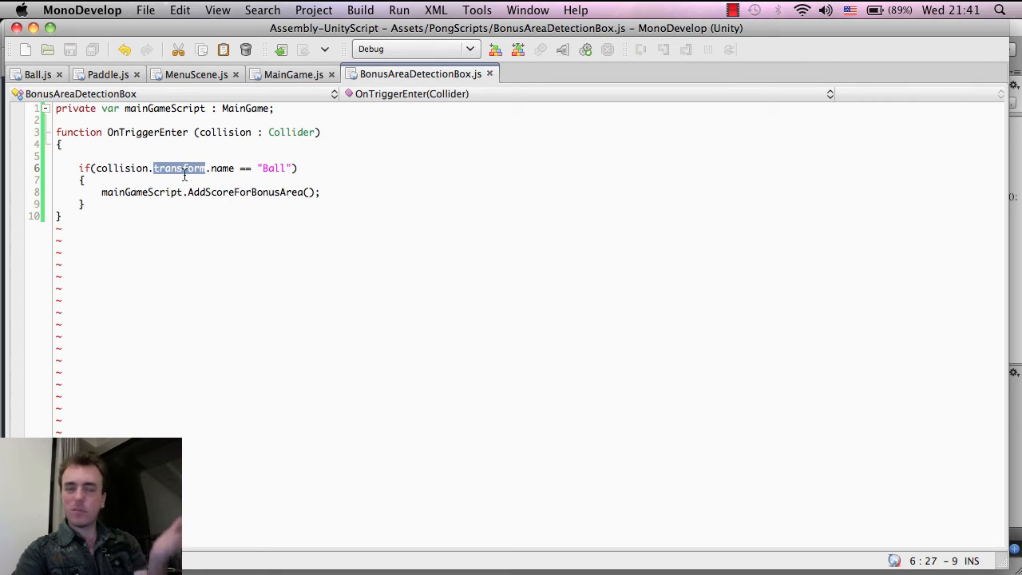
click(237, 168)
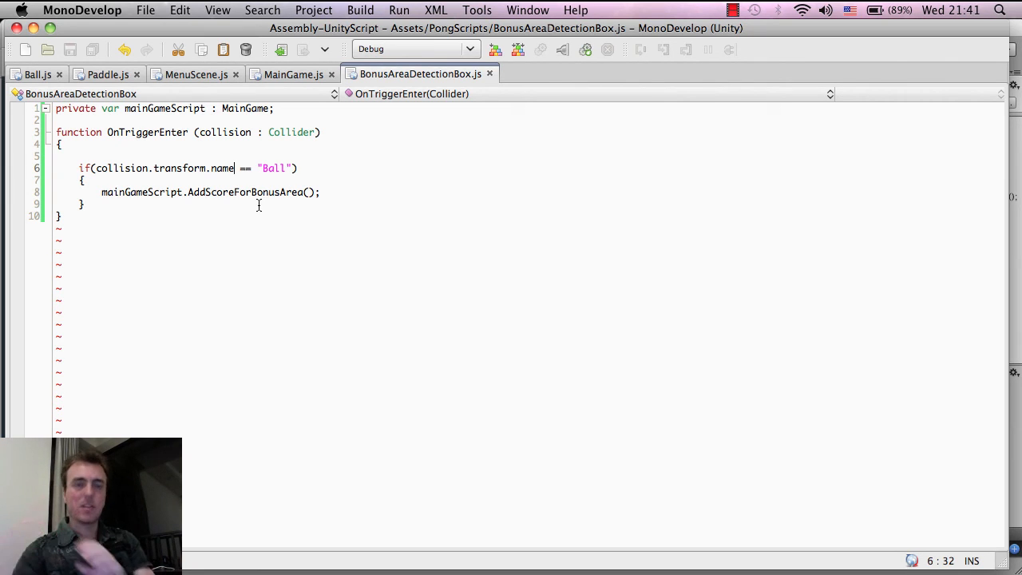
double_click(222, 168)
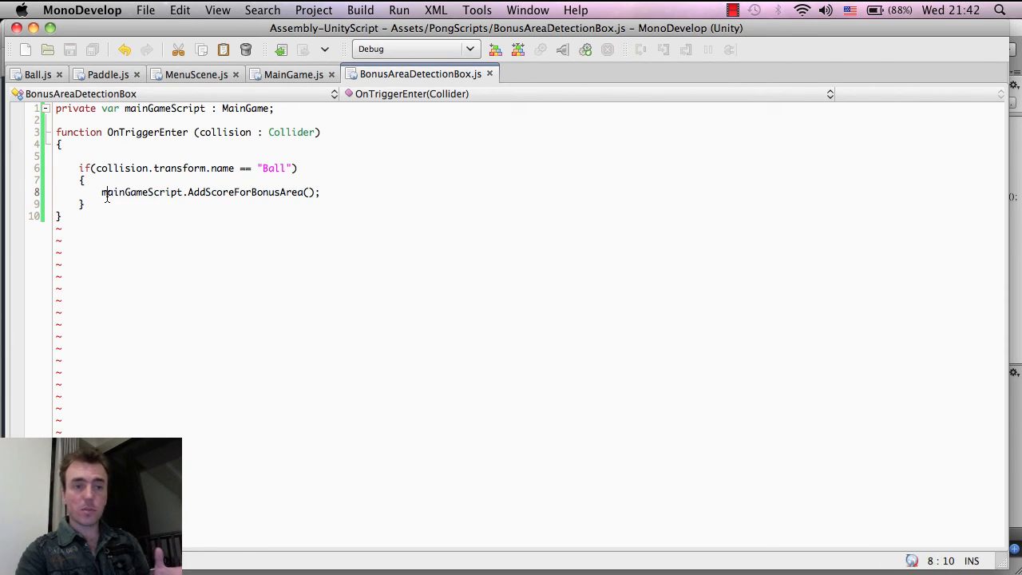
double_click(141, 192)
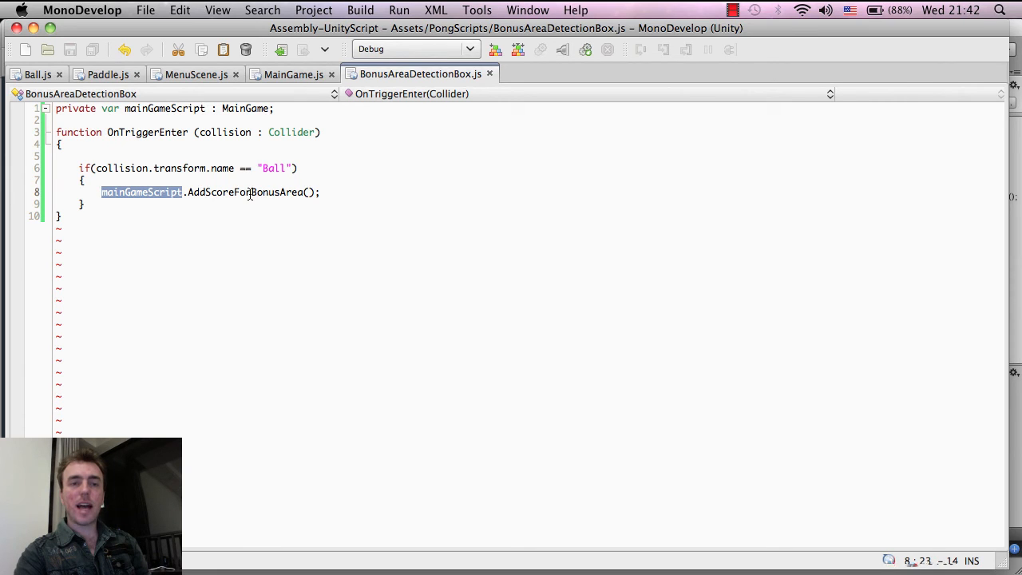
double_click(244, 192)
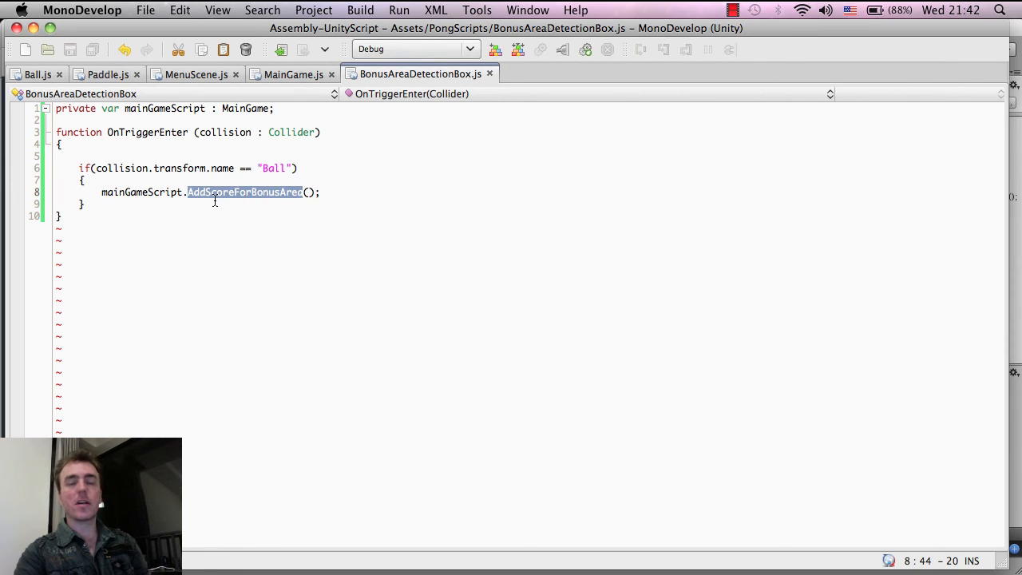
mouse_move(294, 73)
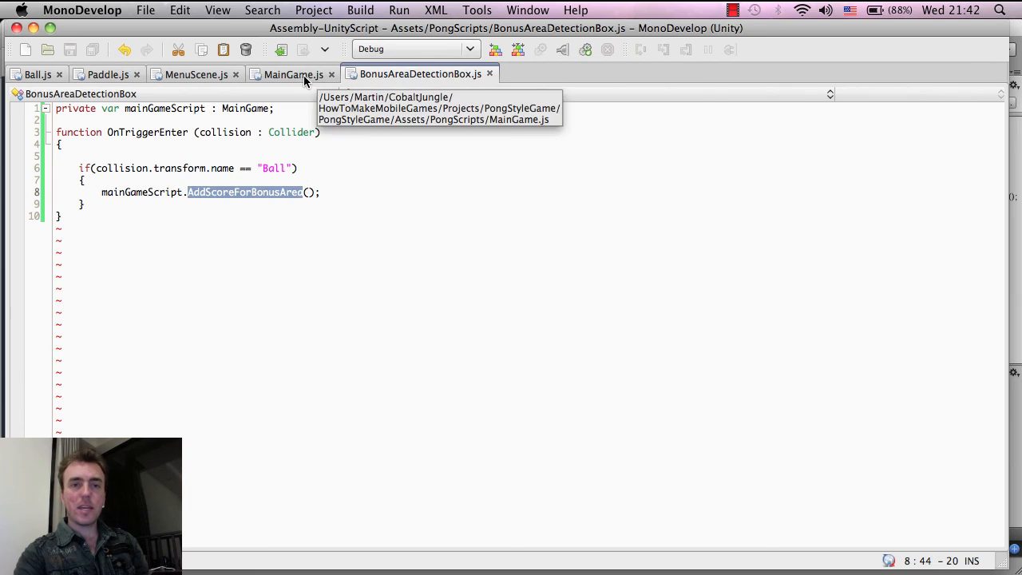
- Bring up MainGame.js and scroll to where the AddScoreForBonusArea function goes
click(294, 73)
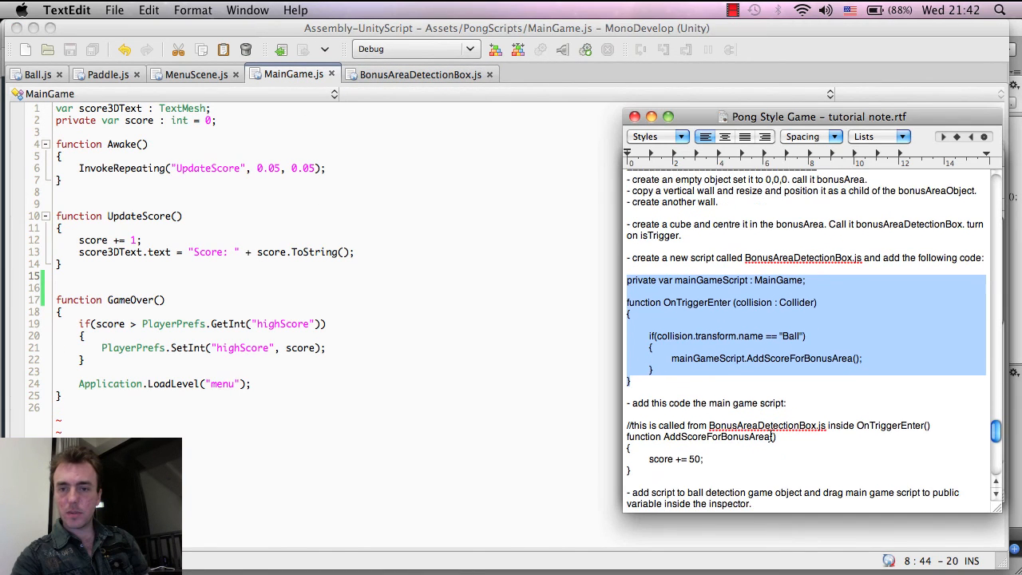
scroll(down, 3)
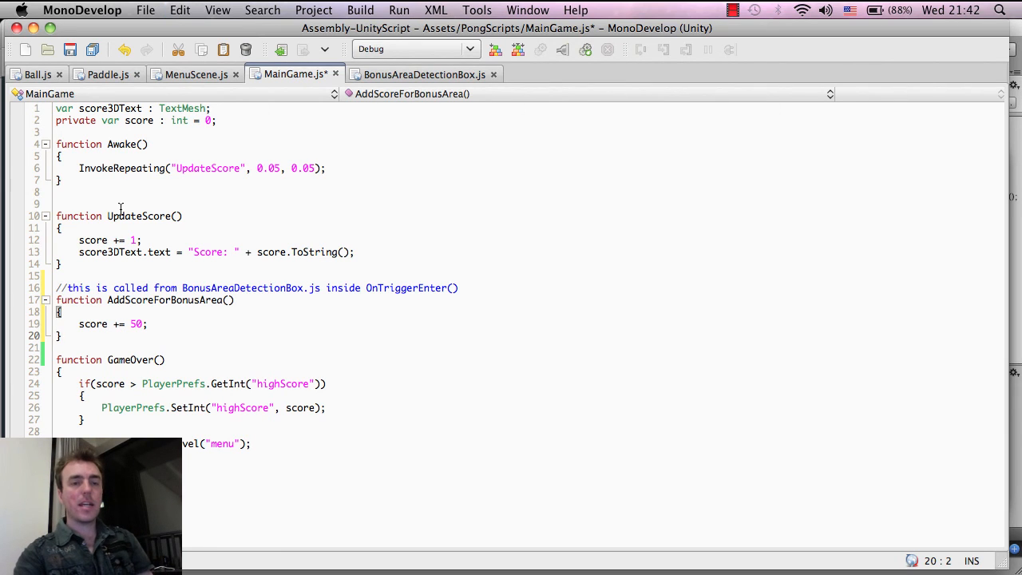
double_click(137, 216)
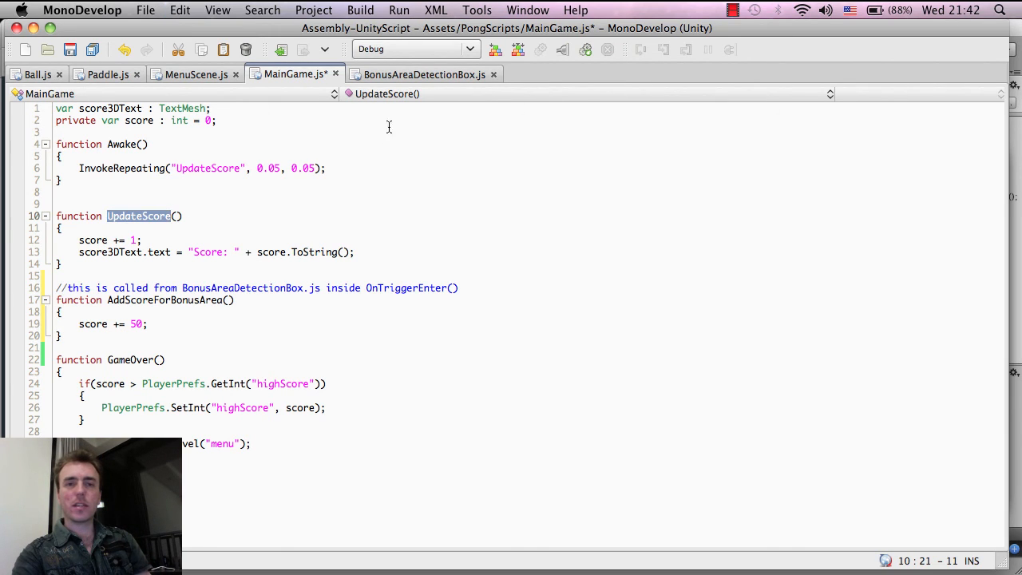
click(423, 73)
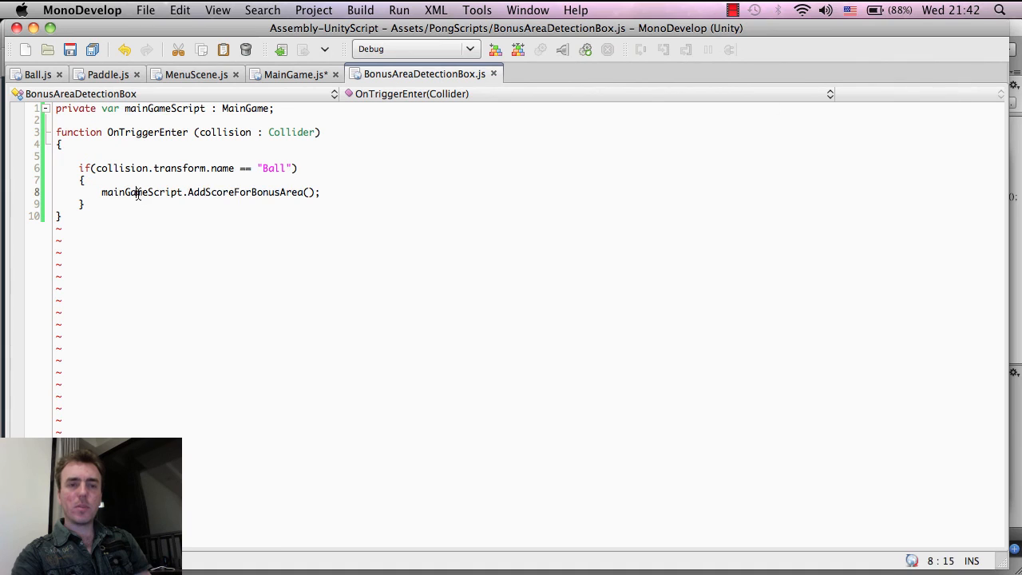
double_click(242, 191)
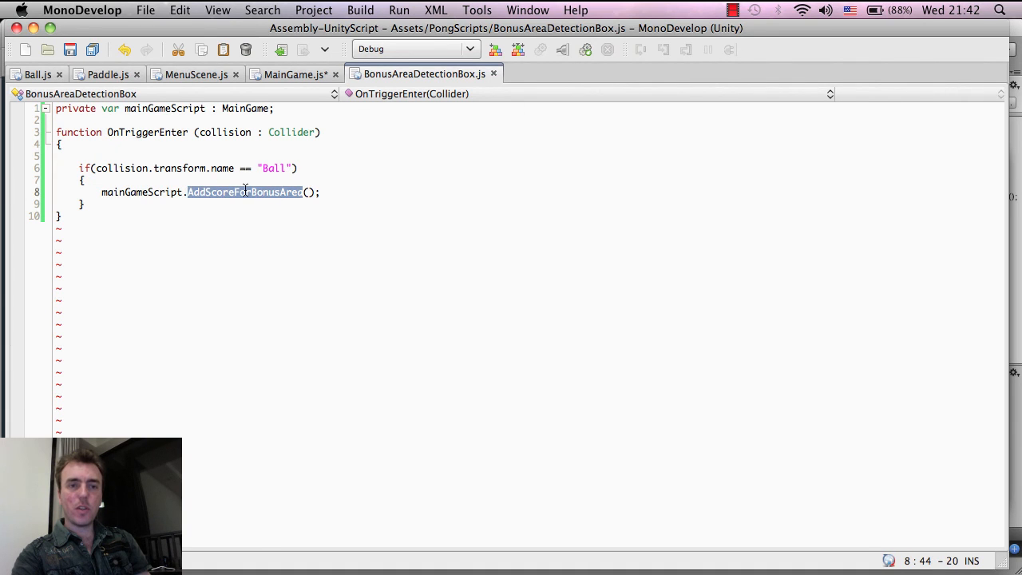
mouse_move(294, 74)
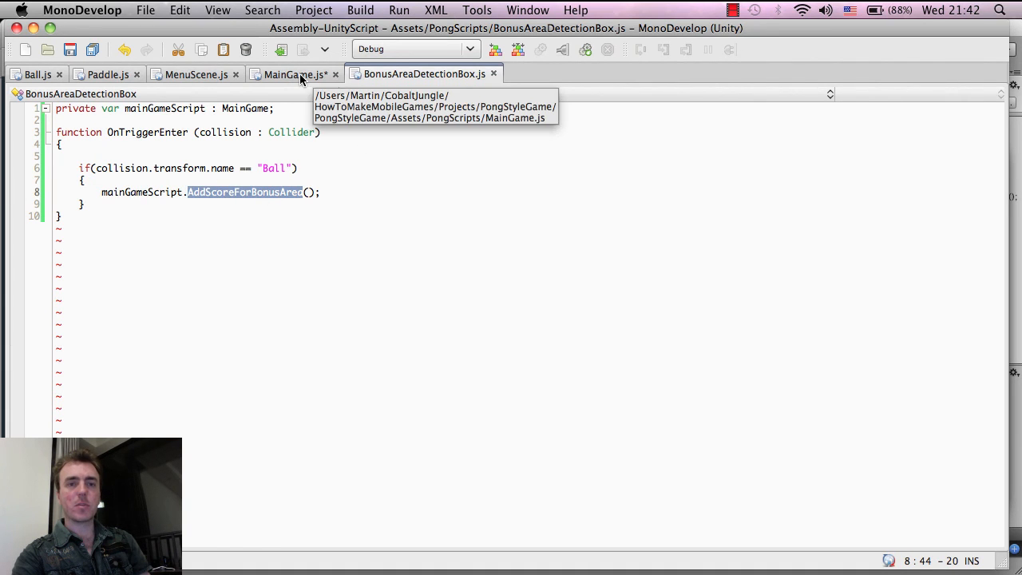
click(294, 73)
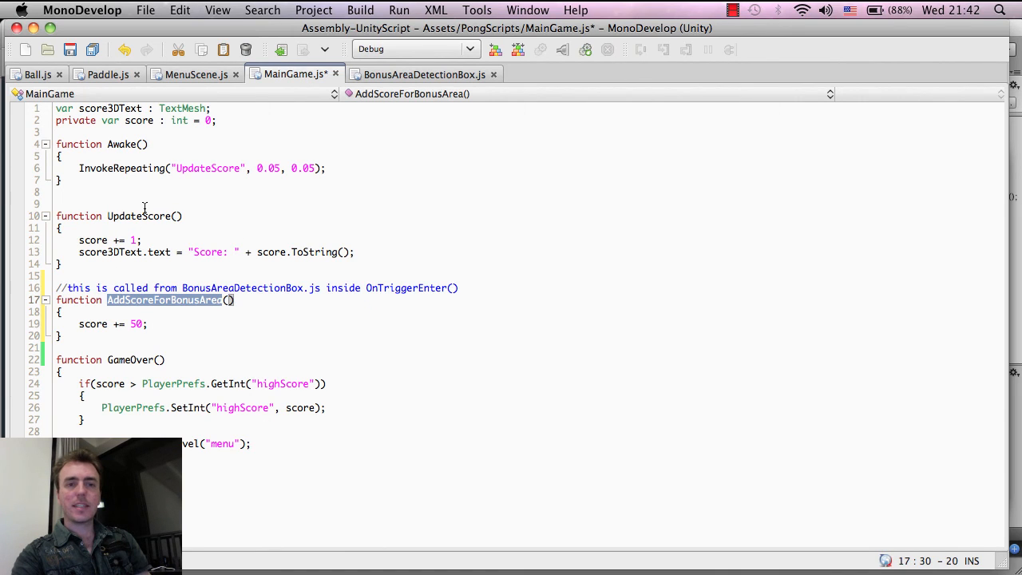
double_click(138, 216)
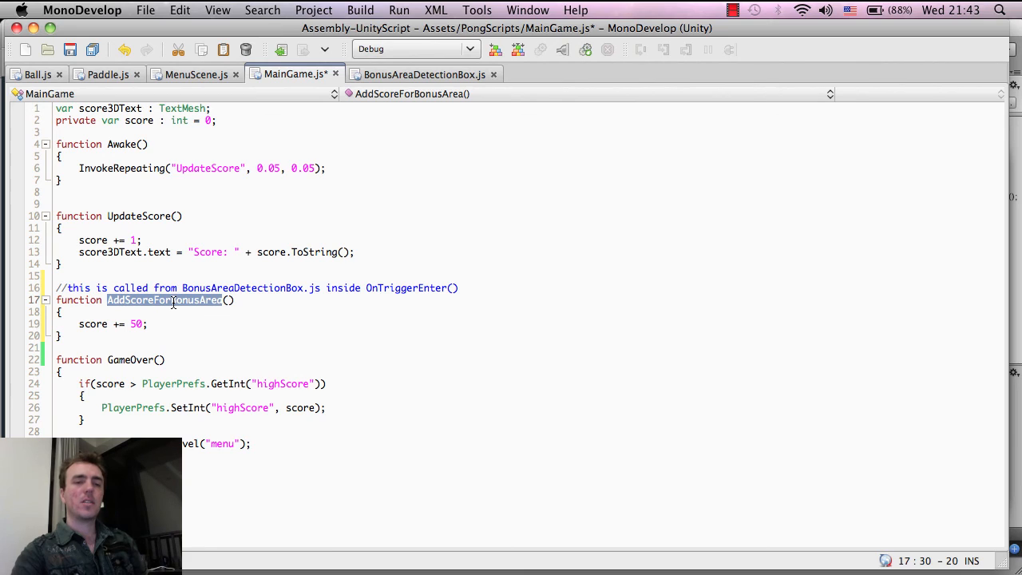
mouse_move(224, 366)
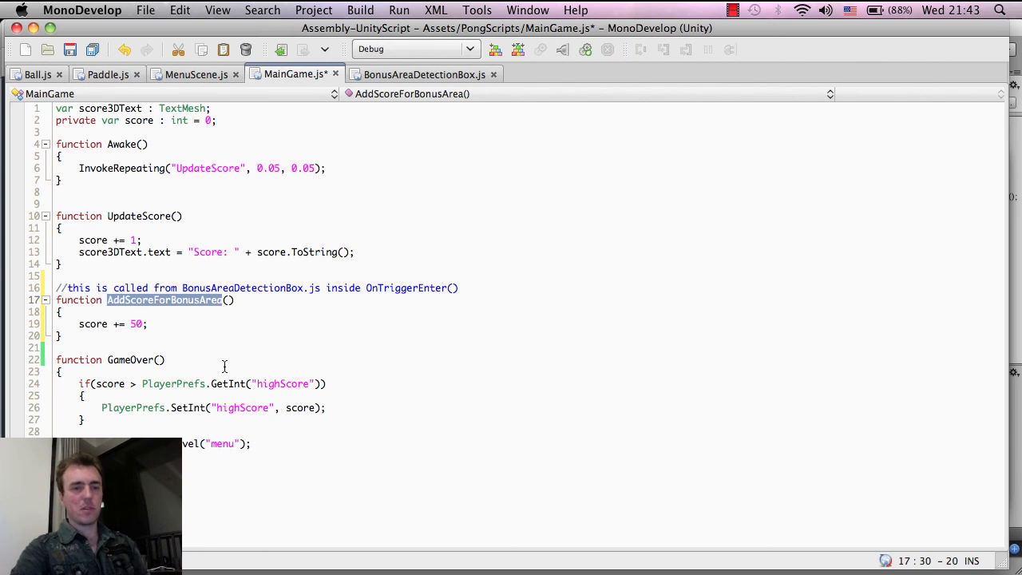
mouse_move(186, 334)
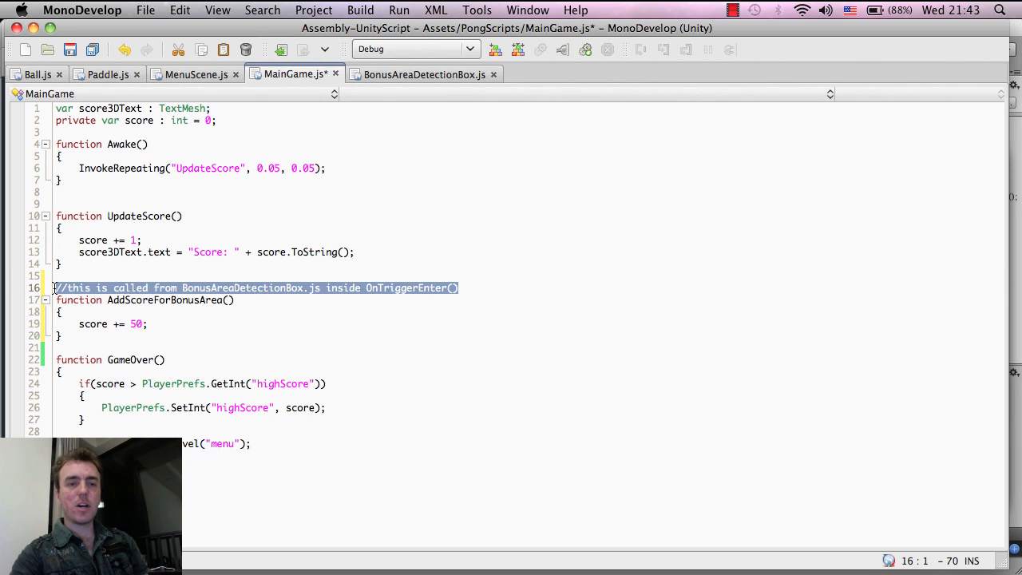
- Highlight BonusAreaDetectionBox in the comment naming OnTriggerEnter as the caller, then clear it
click(102, 287)
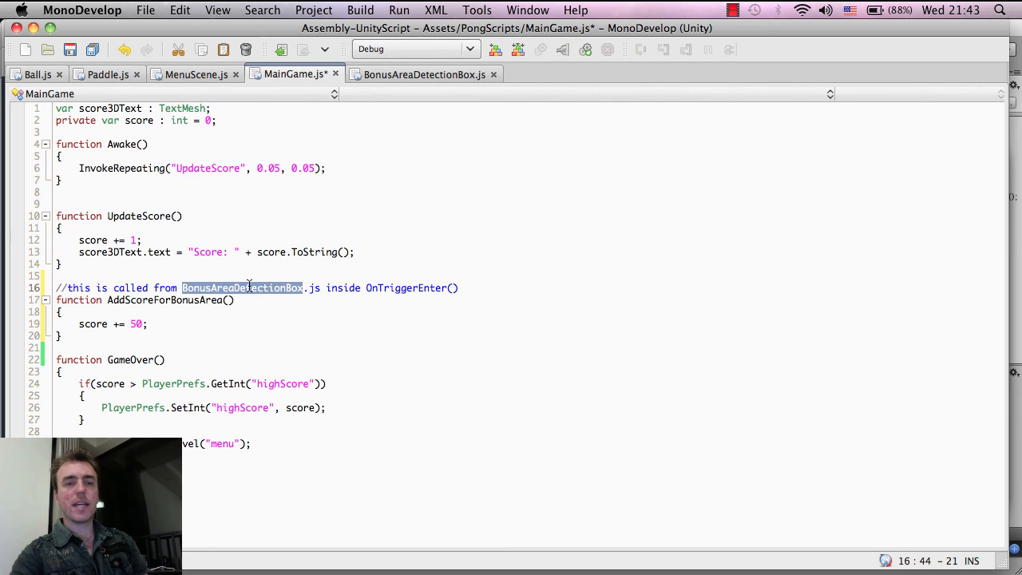
click(251, 288)
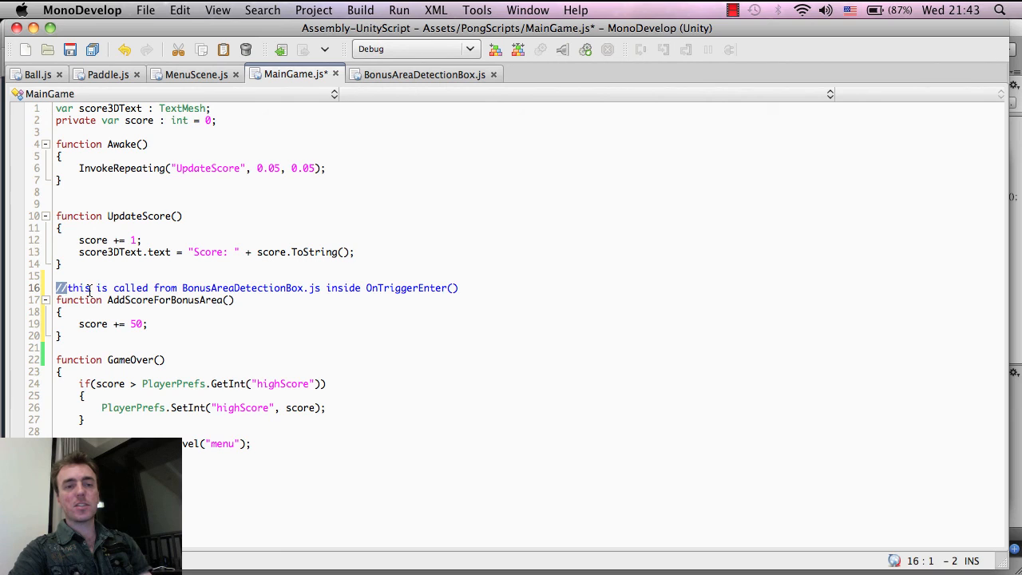
mouse_move(141, 304)
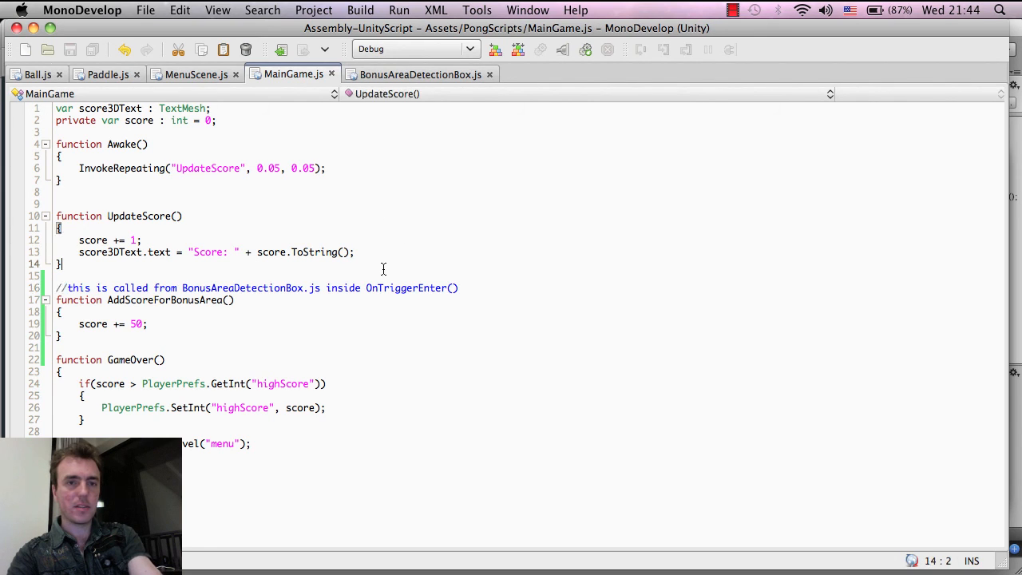
- Switch from MonoDevelop back to the Unity editor showing the Pong scene
click(419, 74)
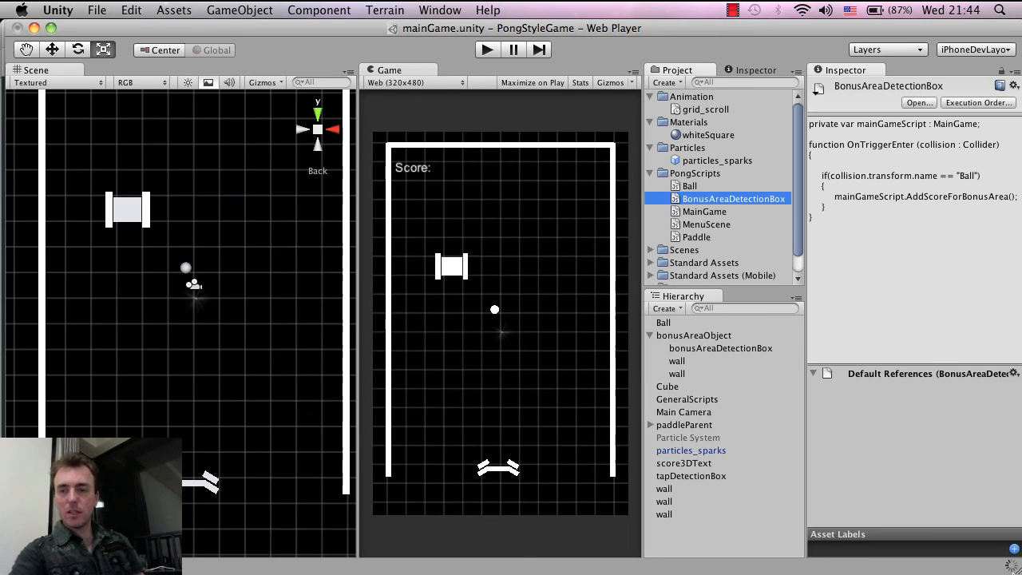
mouse_move(790, 455)
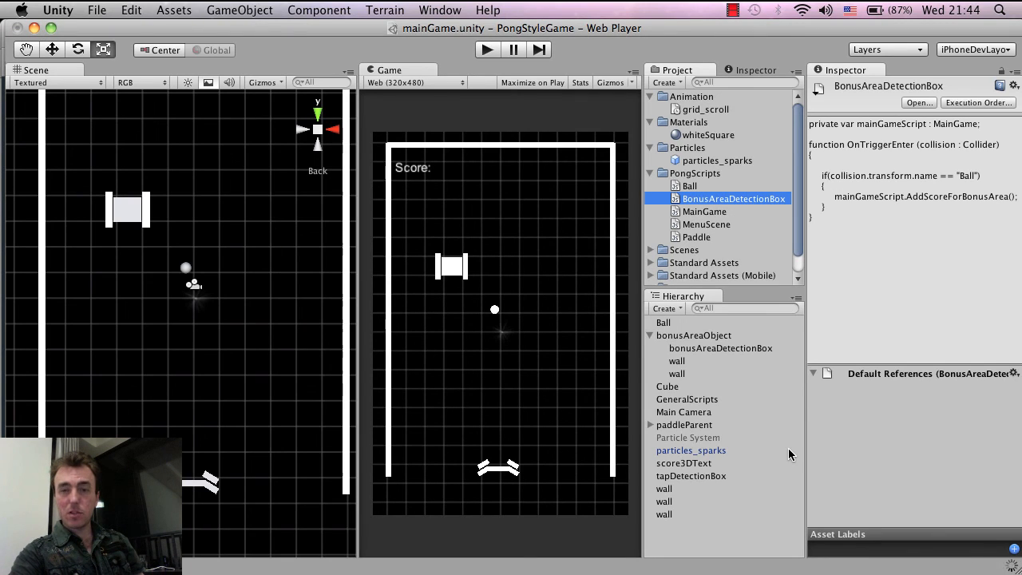